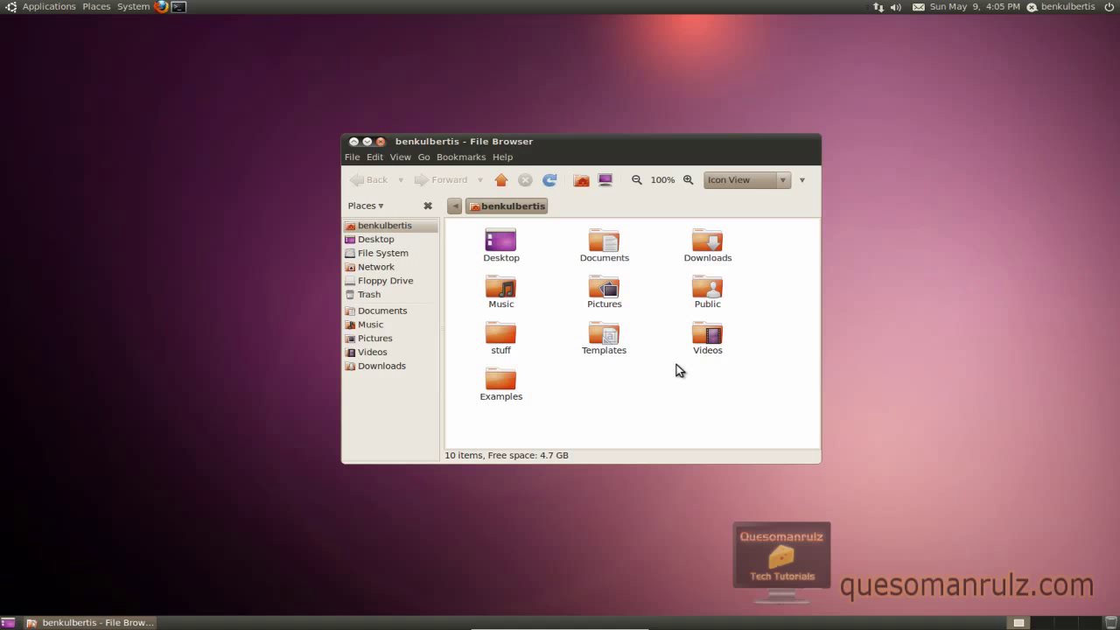
{"action": "mouse_move", "coordinate": [646, 392]}
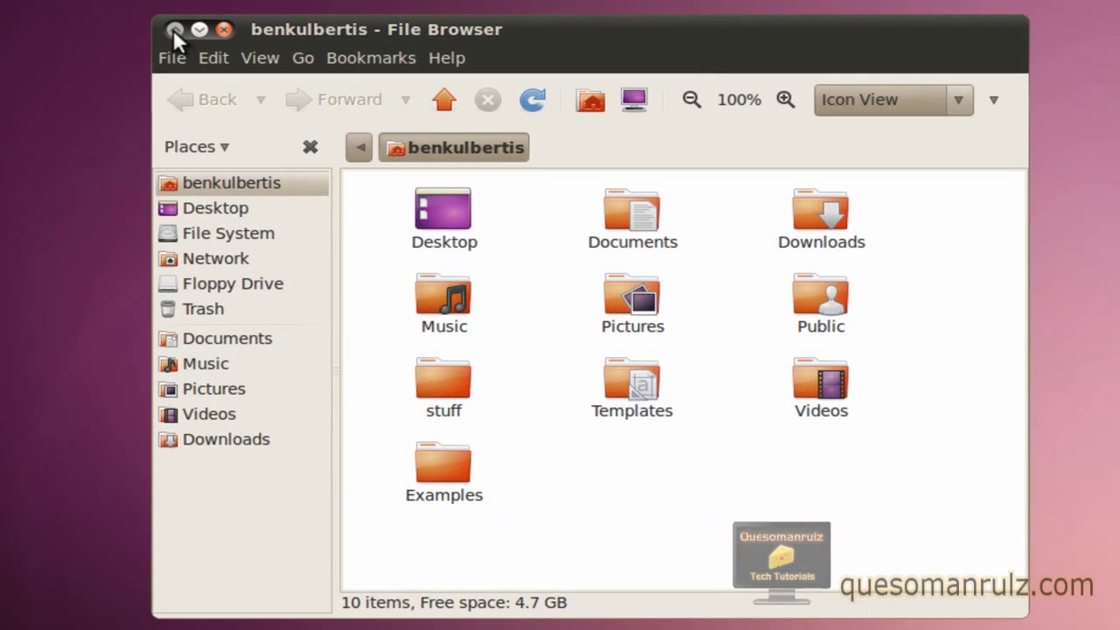
{"action": "mouse_move", "coordinate": [224, 28]}
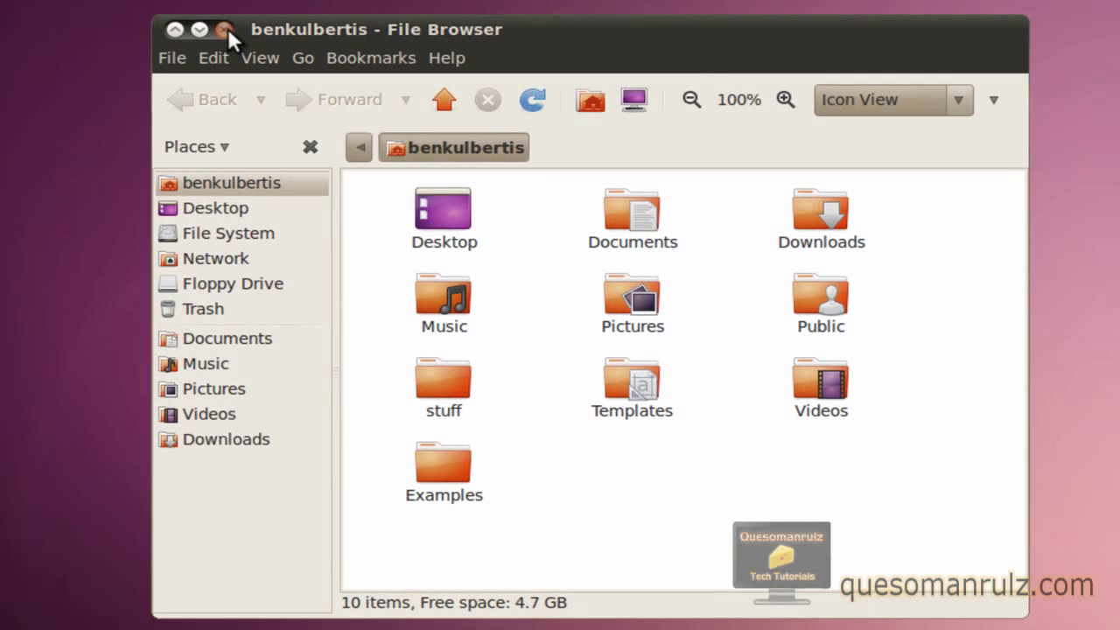
{"action": "mouse_move", "coordinate": [147, 7]}
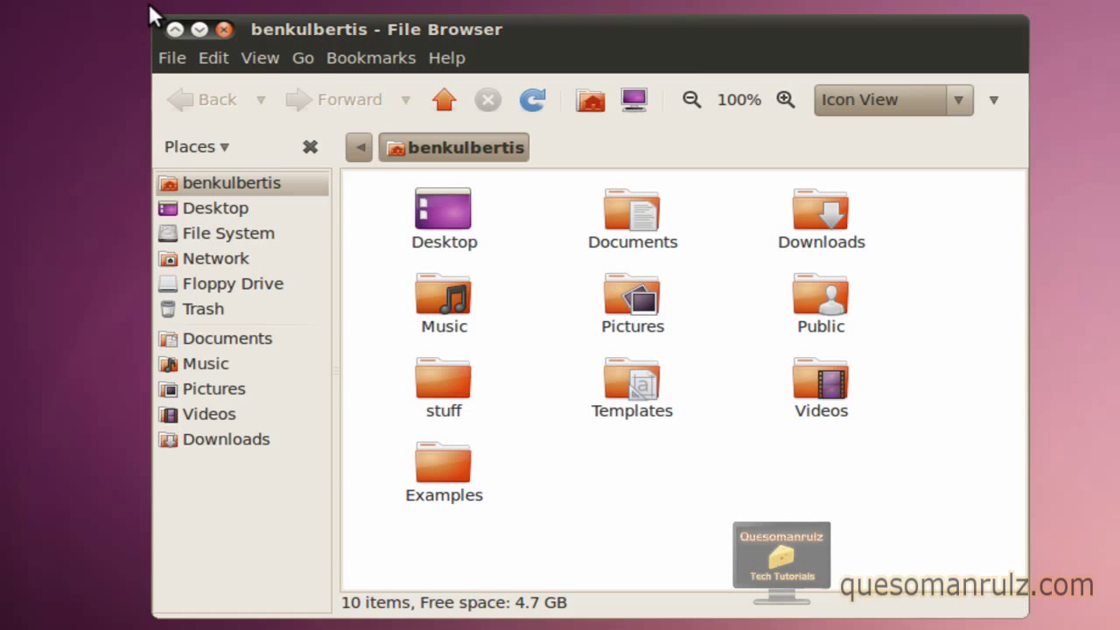
{"action": "mouse_move", "coordinate": [913, 28]}
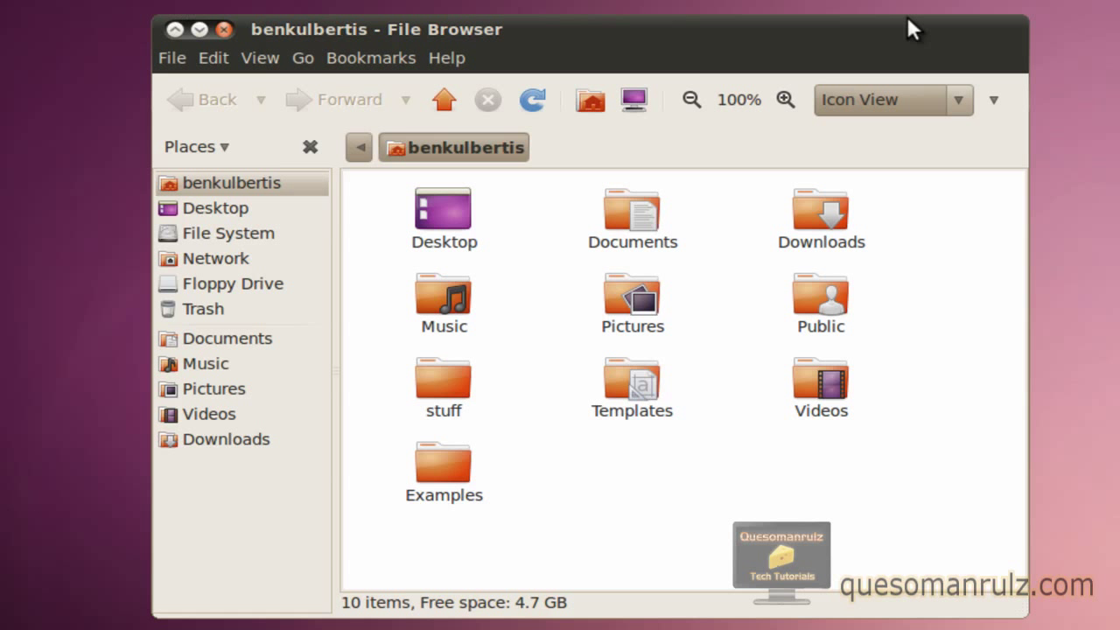
{"action": "mouse_move", "coordinate": [997, 44]}
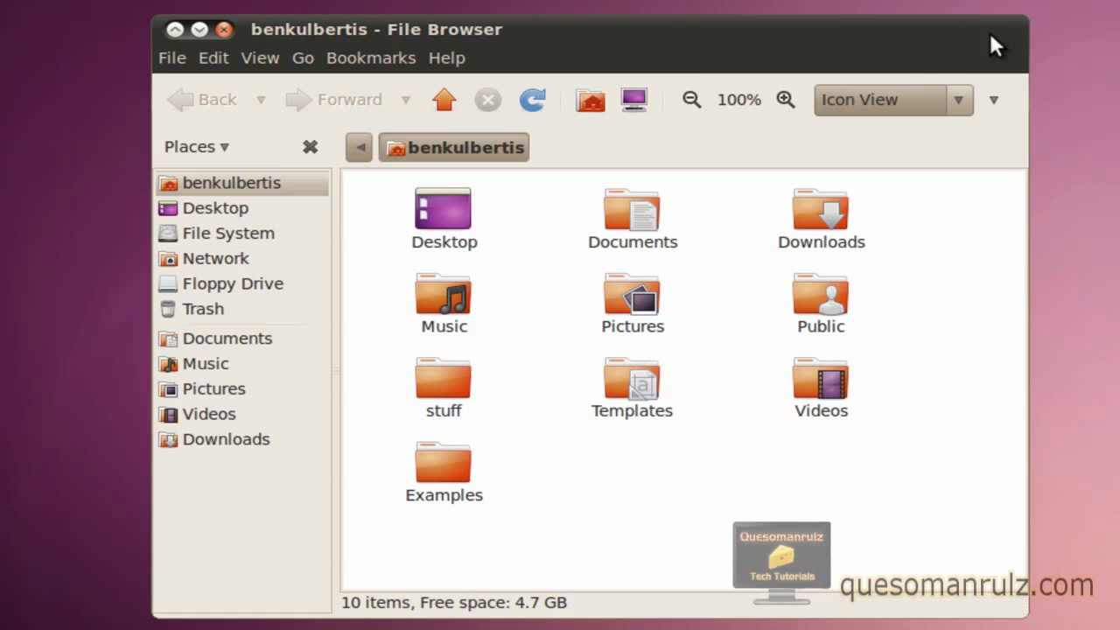
{"action": "mouse_move", "coordinate": [983, 46]}
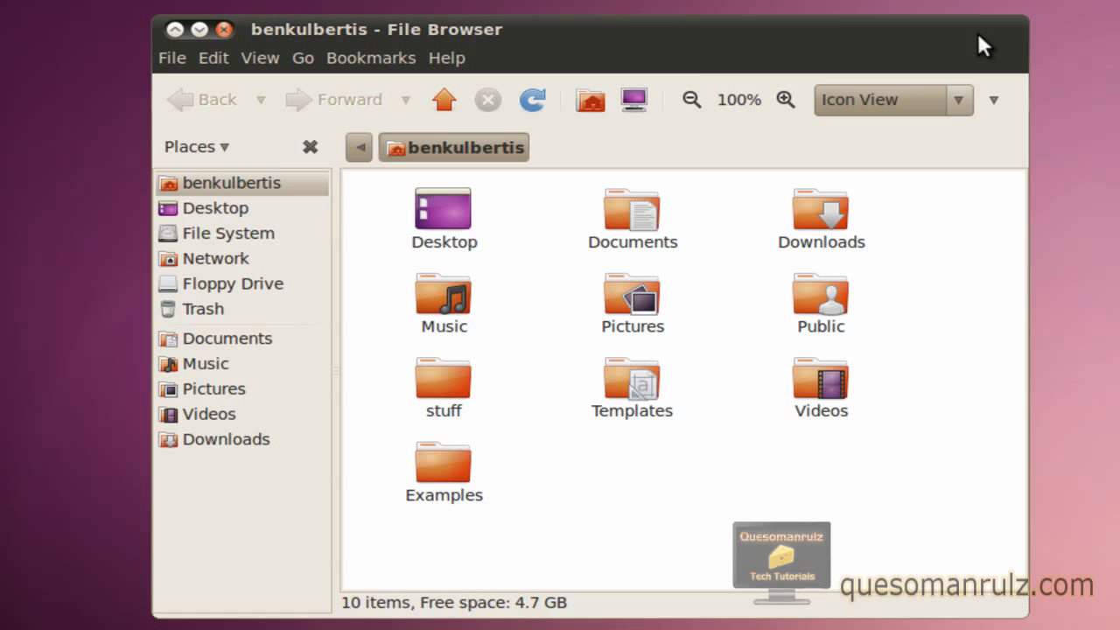
{"action": "mouse_move", "coordinate": [126, 67]}
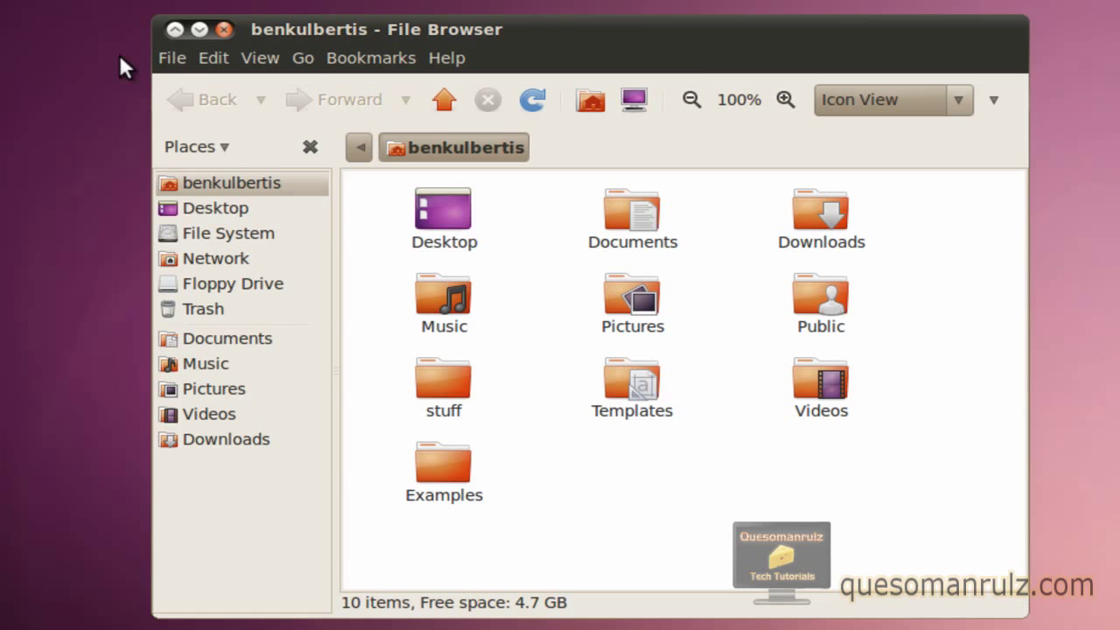
{"action": "mouse_move", "coordinate": [1022, 42]}
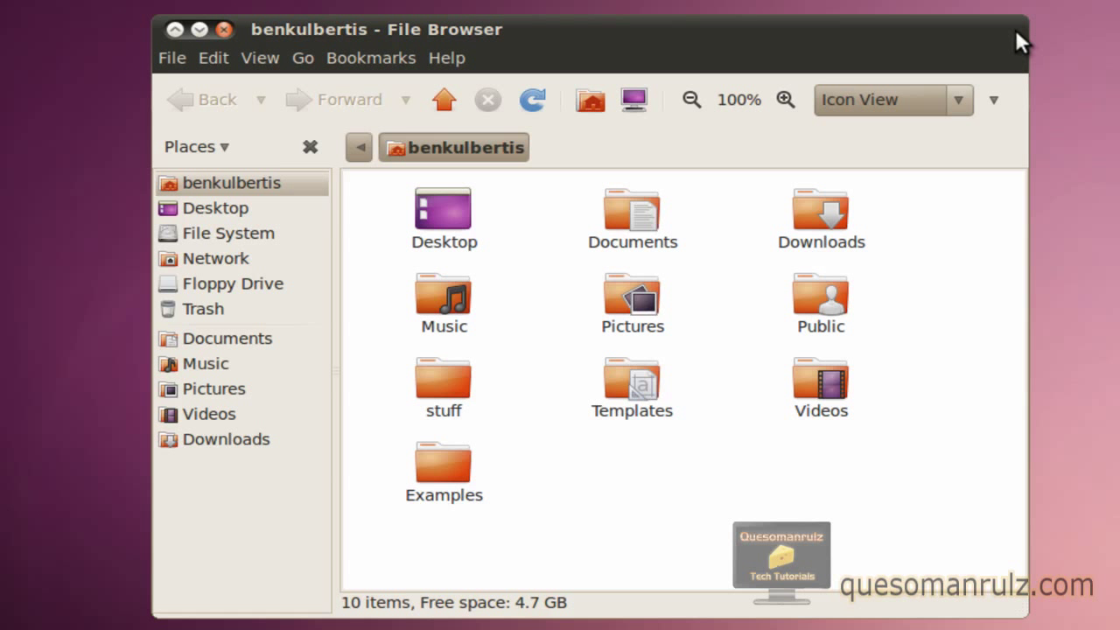
{"action": "mouse_move", "coordinate": [161, 49]}
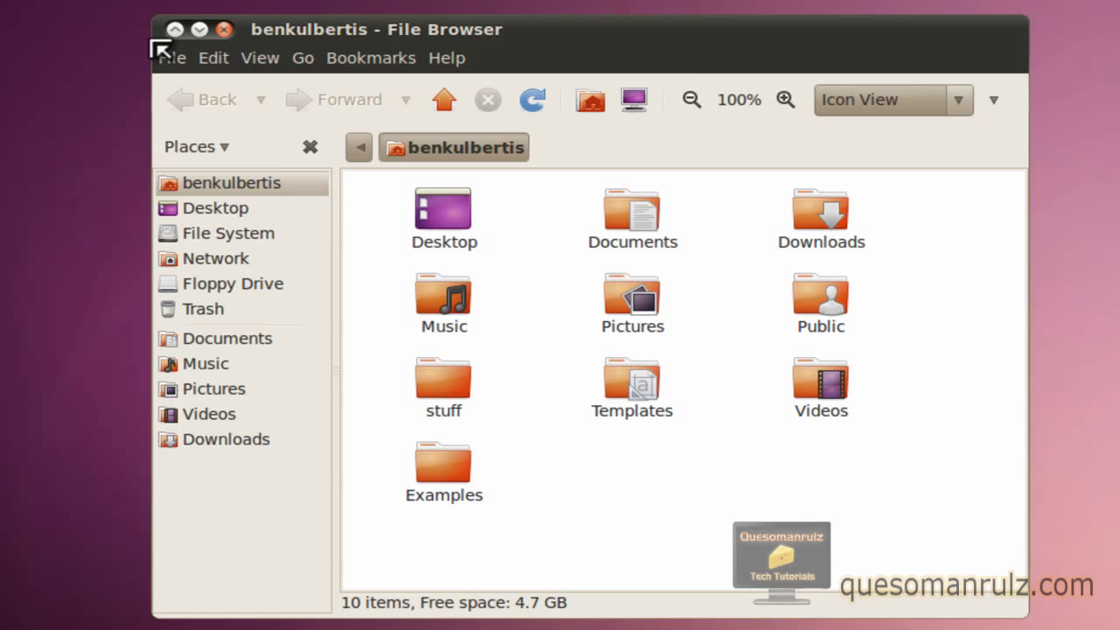
{"action": "mouse_move", "coordinate": [254, 119]}
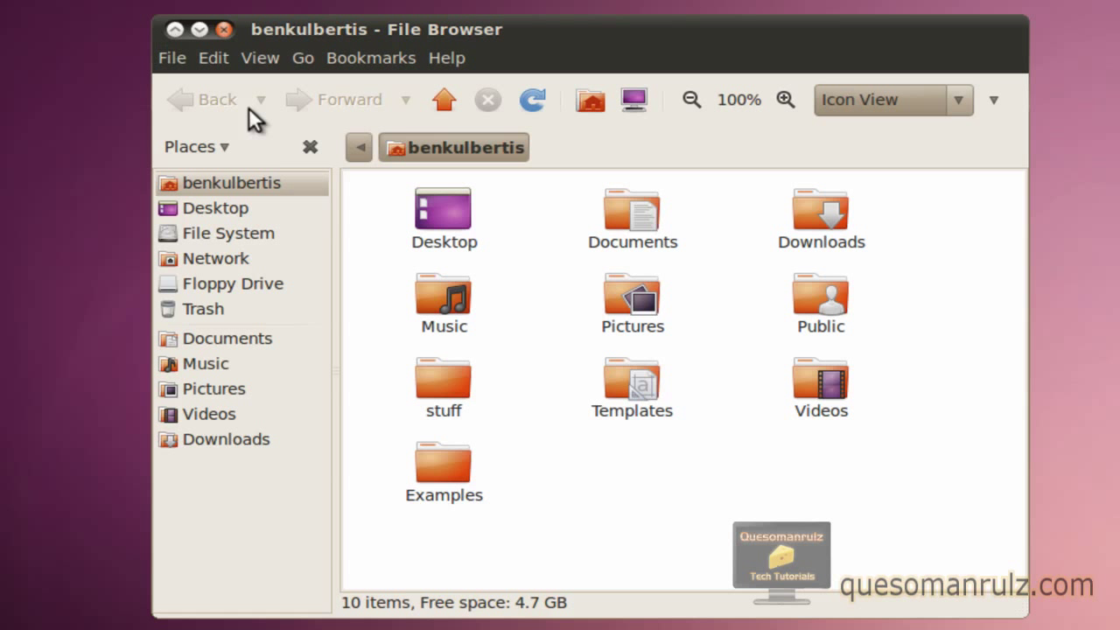
{"action": "mouse_move", "coordinate": [171, 58]}
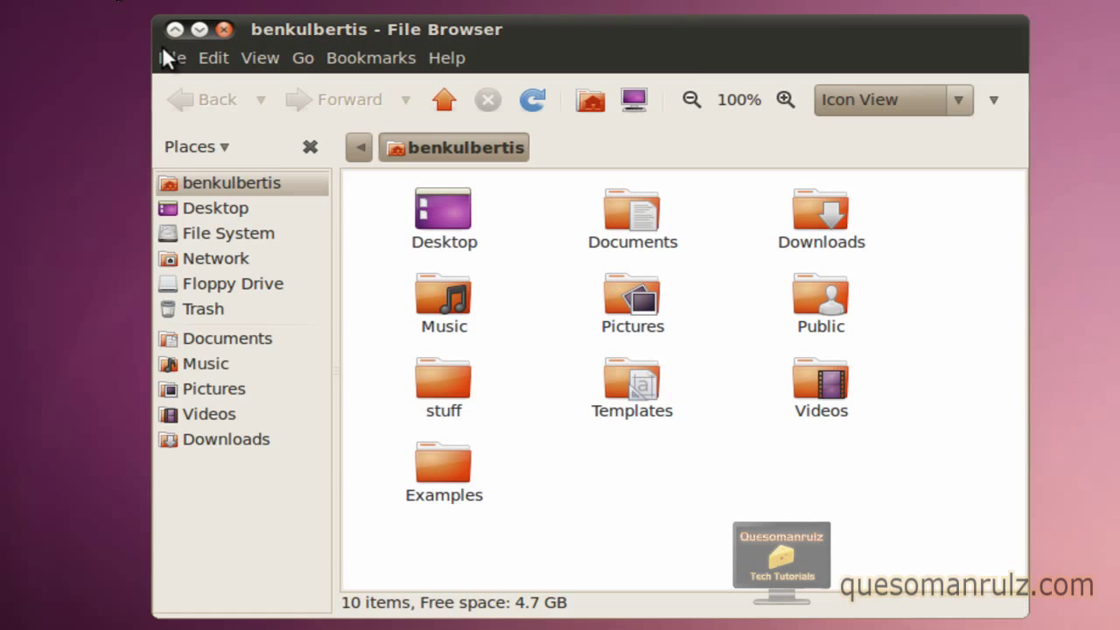
{"action": "mouse_move", "coordinate": [38, 19]}
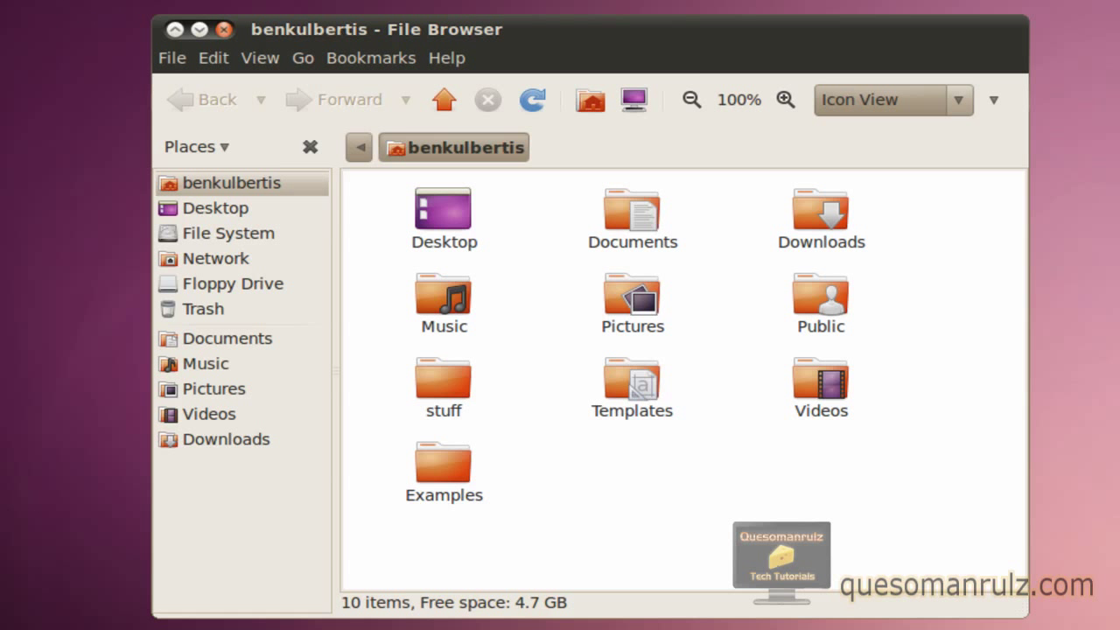
{"action": "mouse_move", "coordinate": [304, 19]}
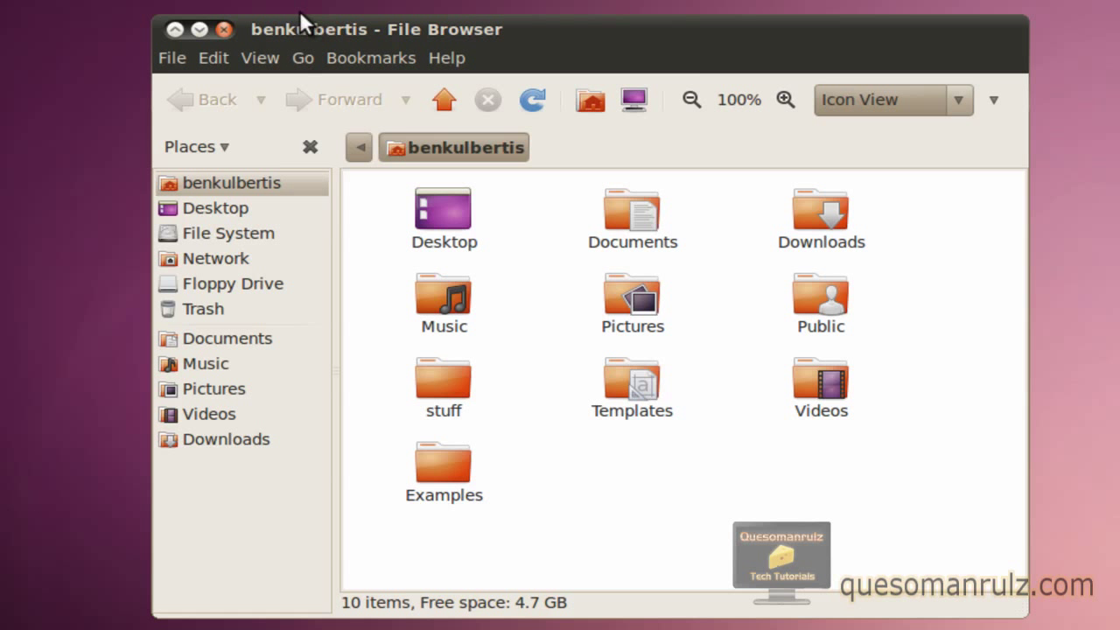
- Launch gconf-editor from the Run Application dialog (Alt+F2)
{"action": "key", "text": "Alt+F2"}
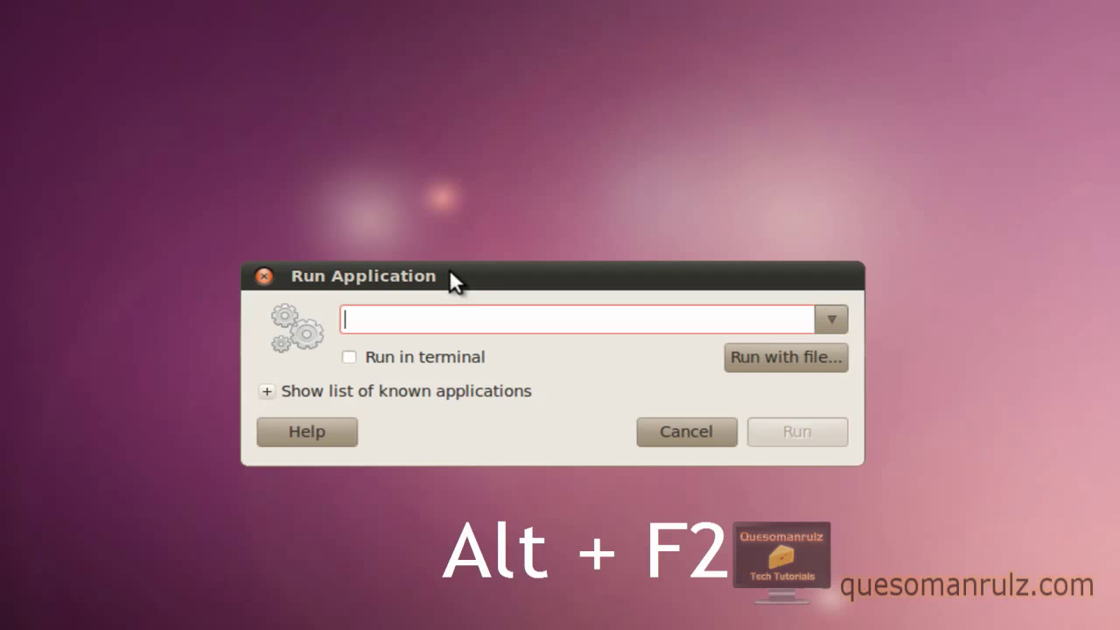
{"action": "type", "text": "gconf"}
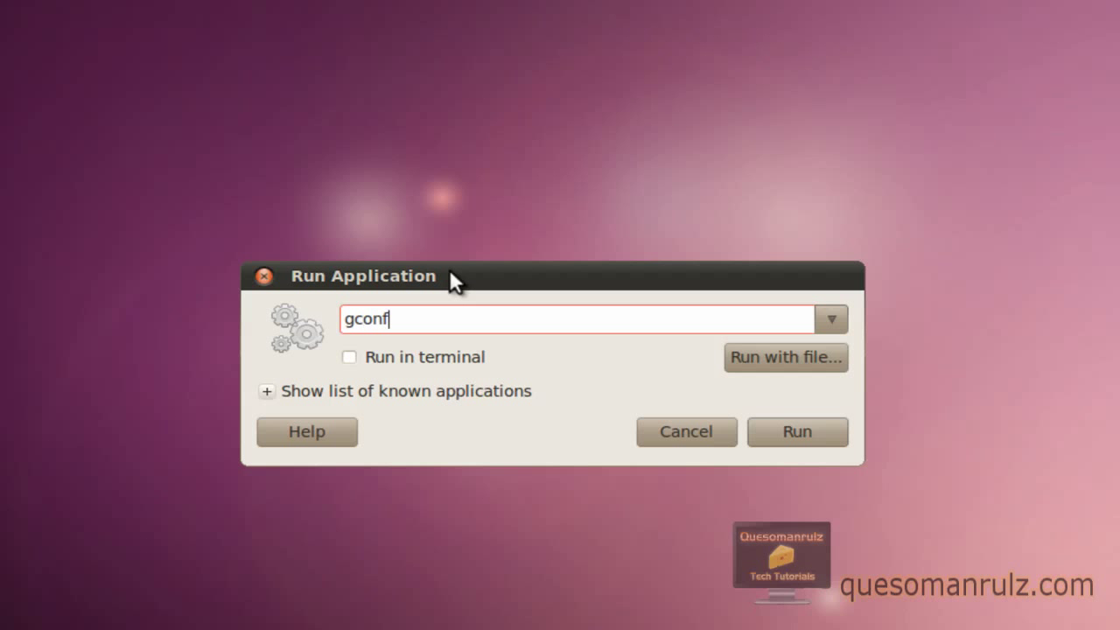
{"action": "type", "text": "-editor"}
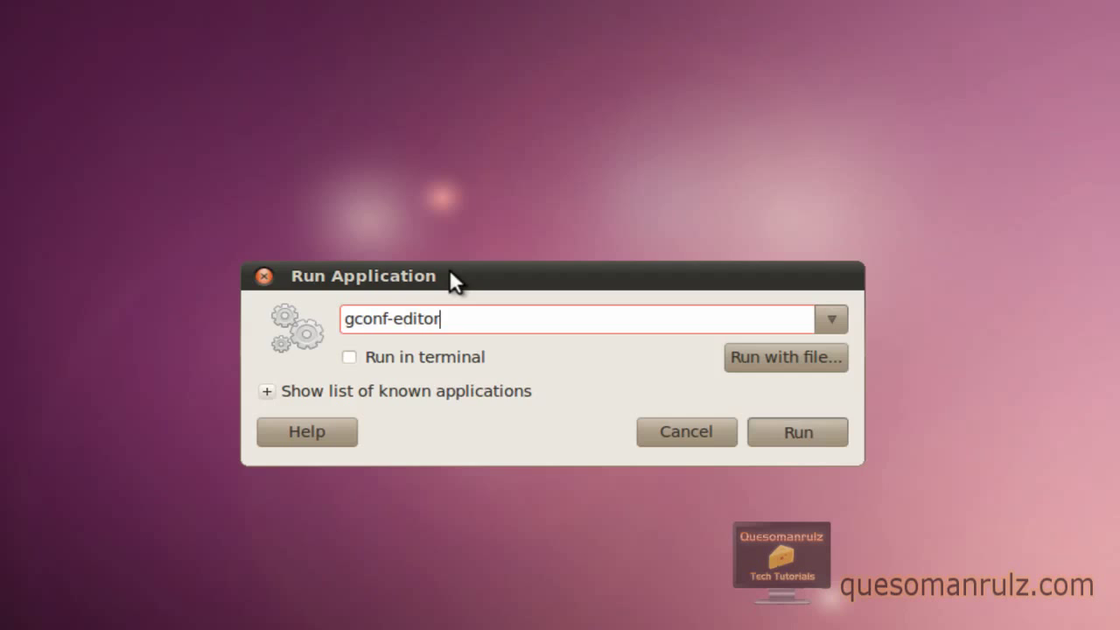
{"action": "left_click", "coordinate": [796, 430]}
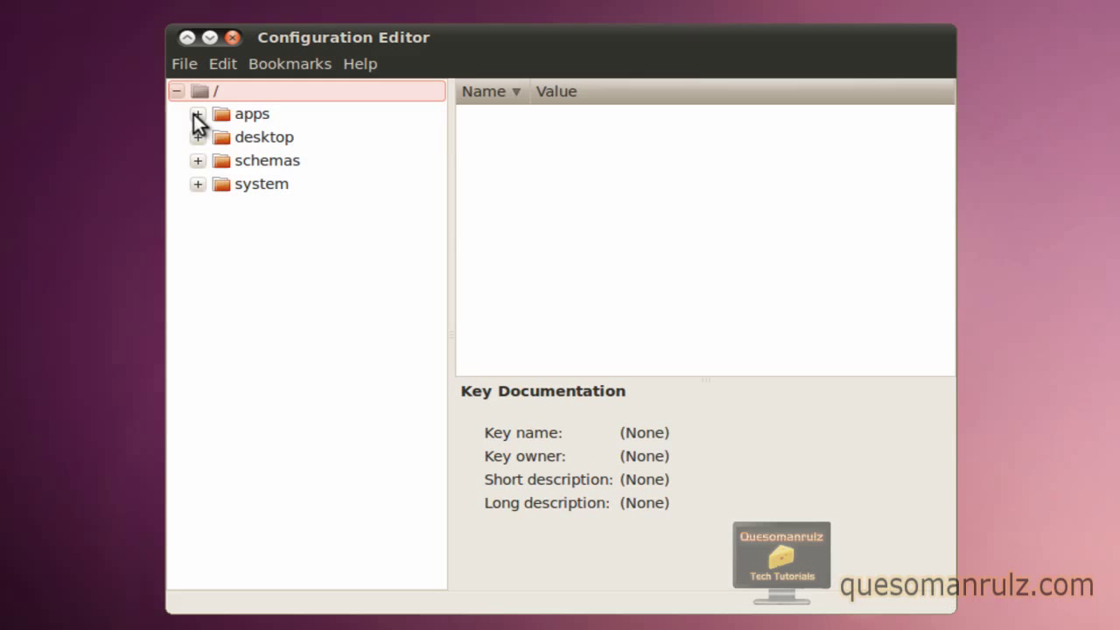
{"action": "mouse_move", "coordinate": [203, 123]}
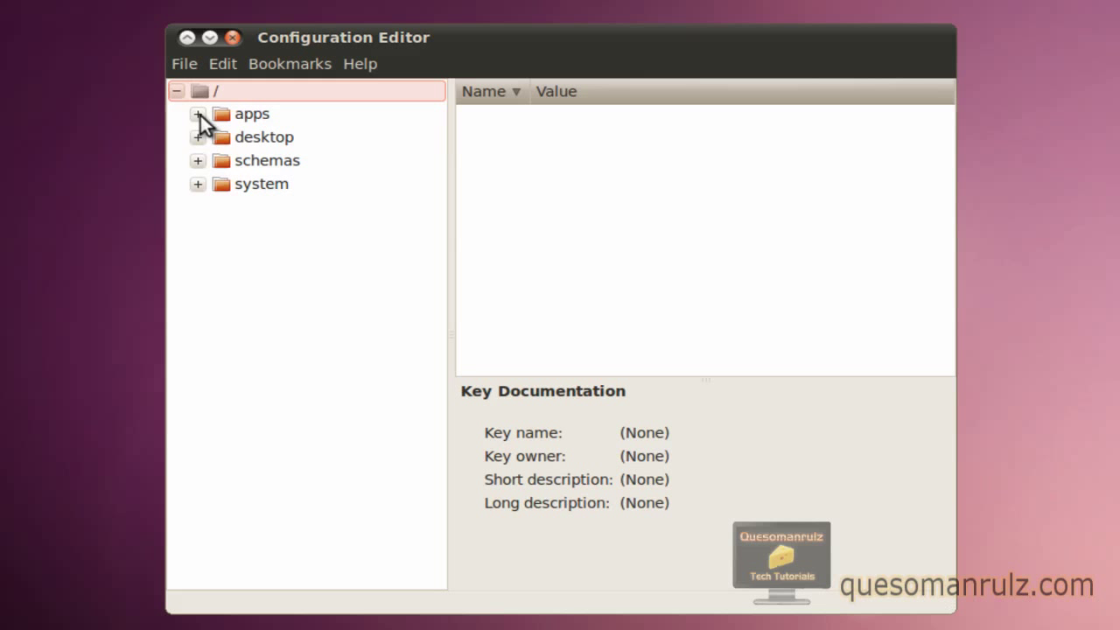
- Navigate the tree to /apps/metacity/general to list its keys
{"action": "left_click", "coordinate": [198, 112]}
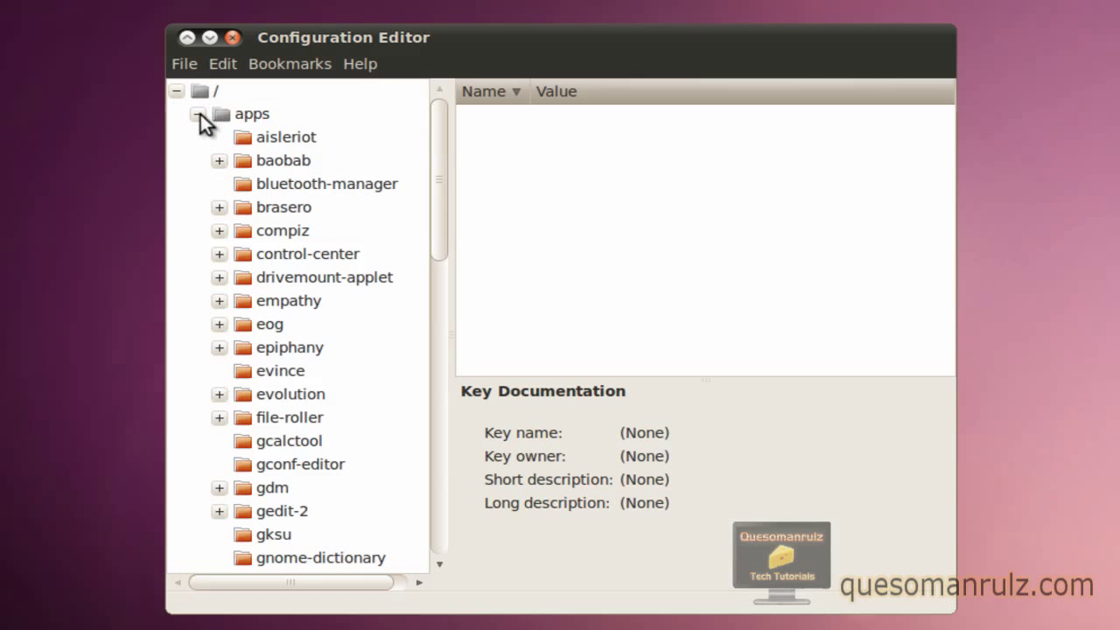
{"action": "scroll", "scroll_direction": "down", "scroll_amount": 3}
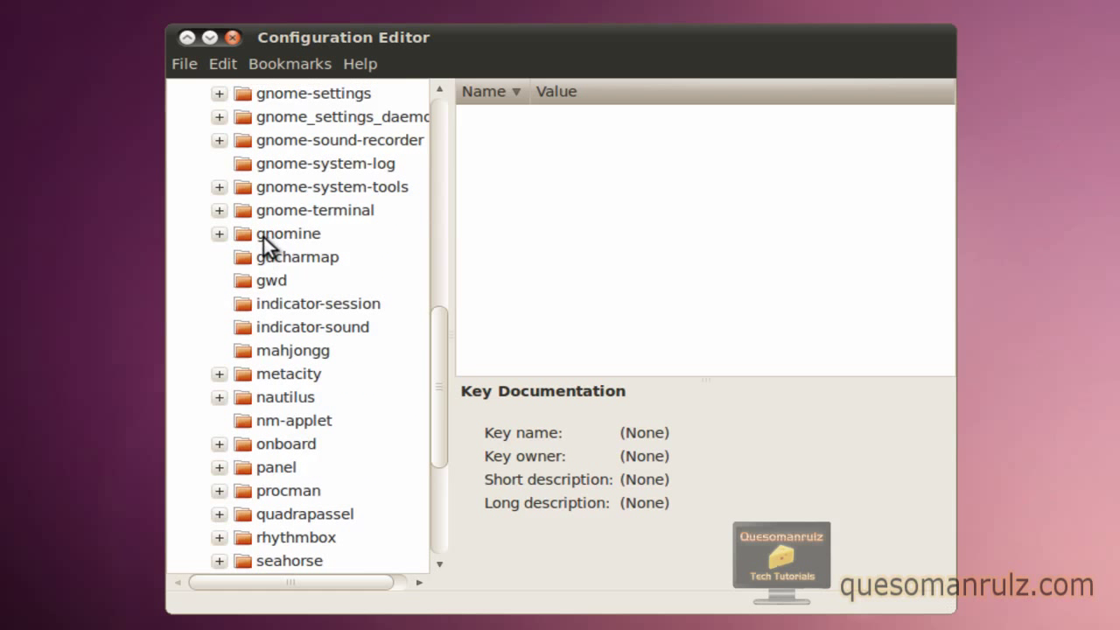
{"action": "left_click", "coordinate": [221, 374]}
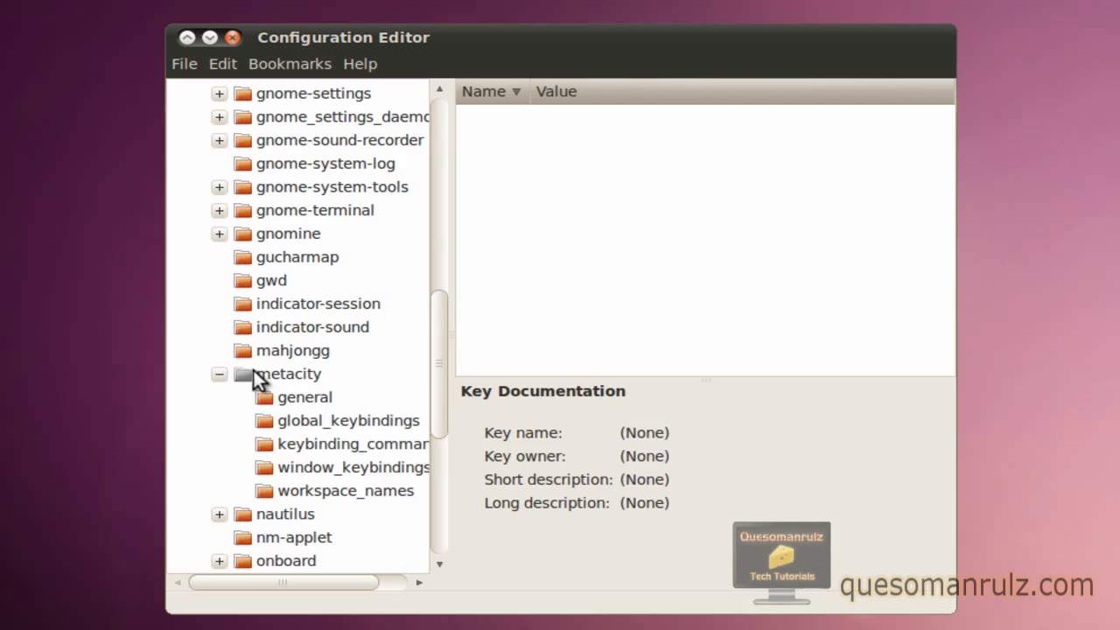
{"action": "left_click", "coordinate": [306, 396]}
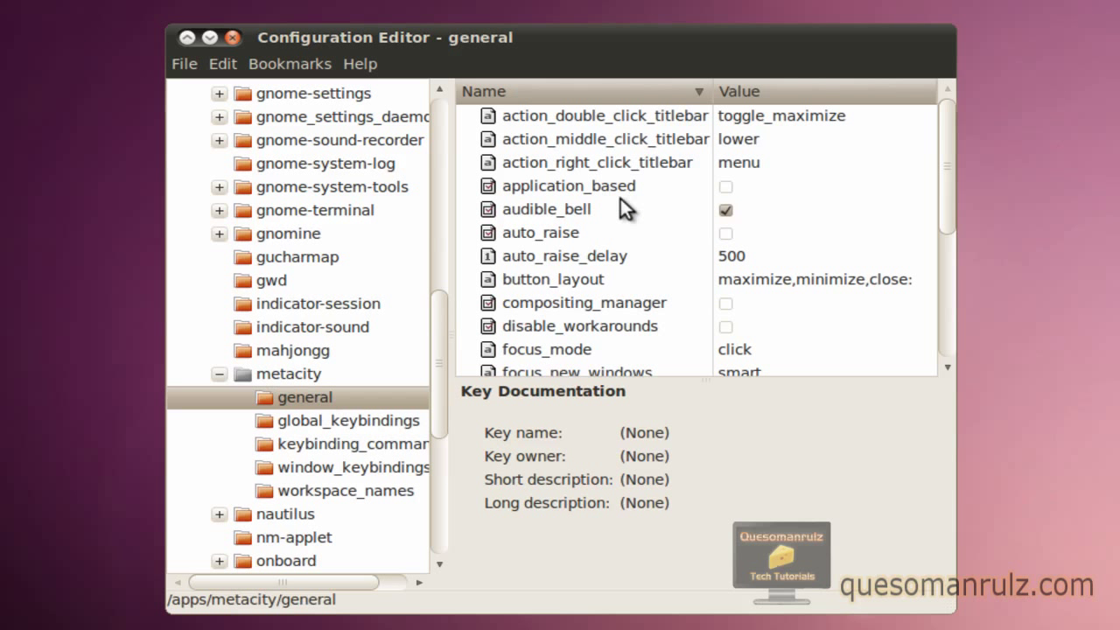
- Begin editing the button_layout key via its Edit Key dialog
{"action": "left_click", "coordinate": [553, 280]}
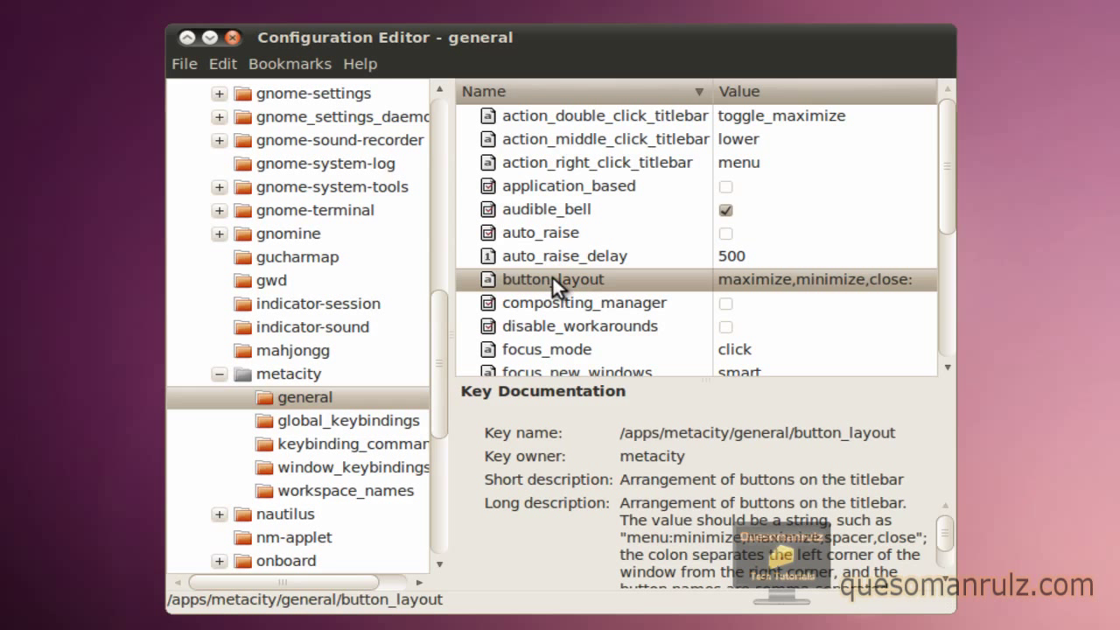
{"action": "right_click", "coordinate": [553, 278]}
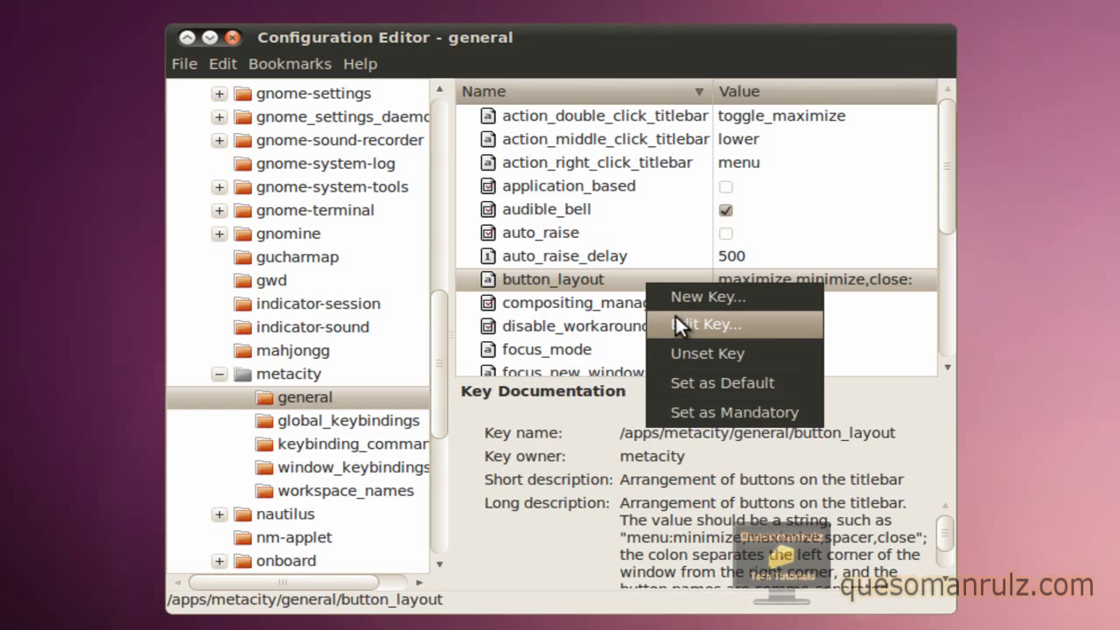
{"action": "left_click", "coordinate": [705, 324]}
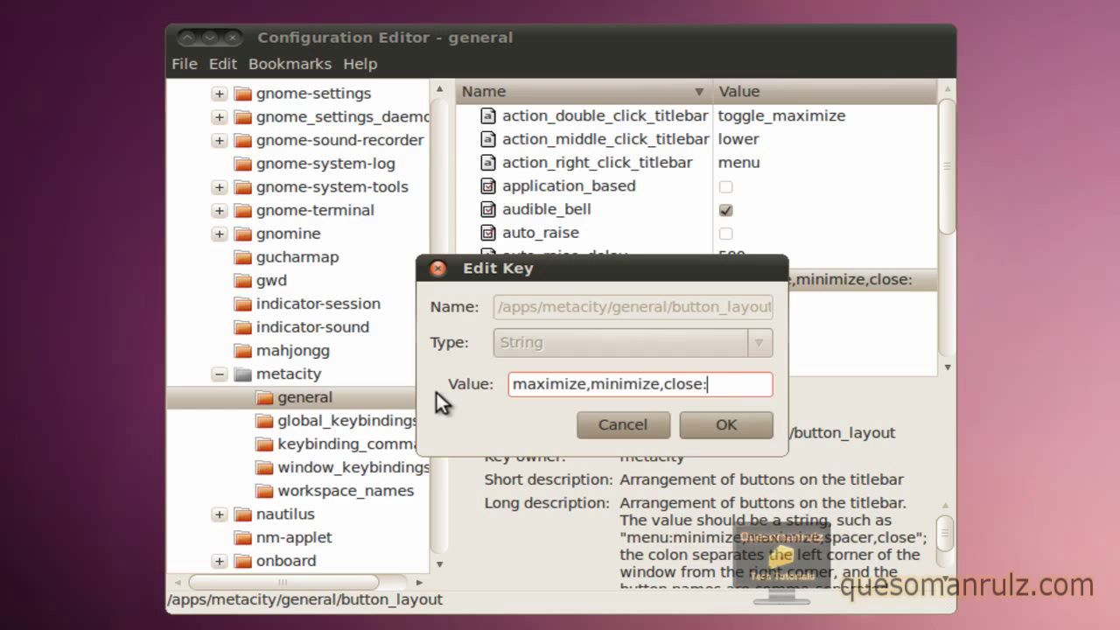
{"action": "mouse_move", "coordinate": [210, 38]}
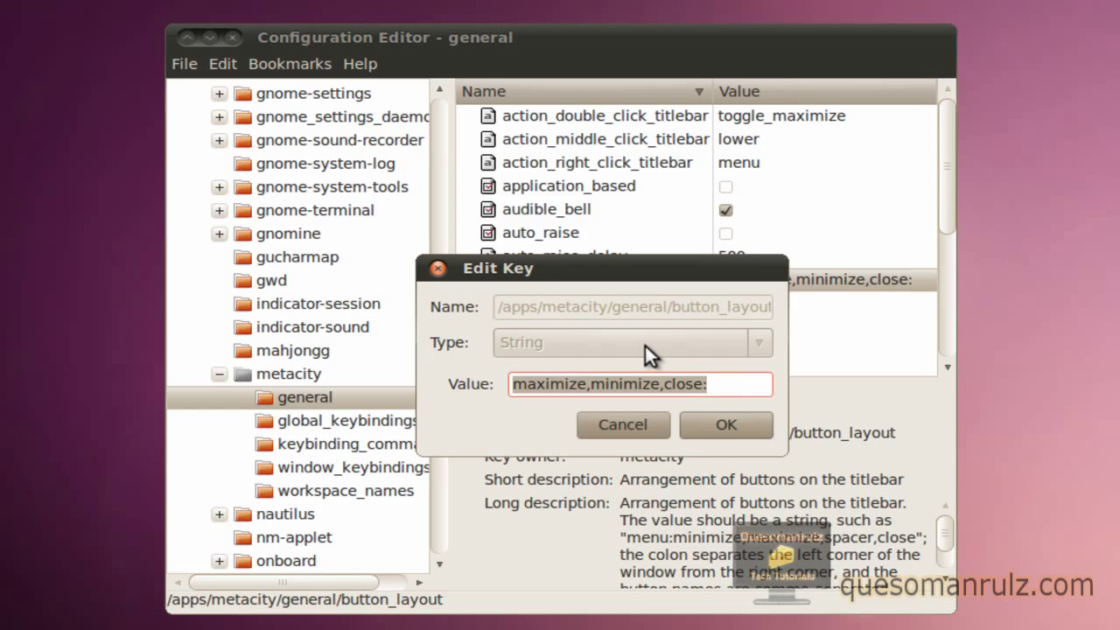
- Enter the new value menu:minimize,maximize,close in the Value field
{"action": "type", "text": "men"}
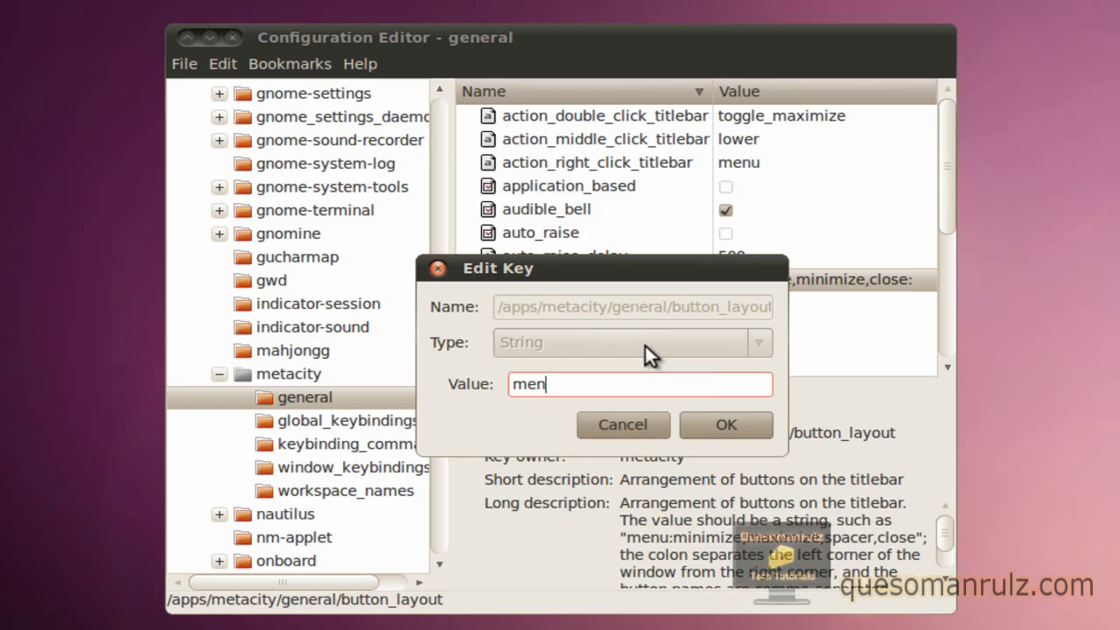
{"action": "type", "text": "u"}
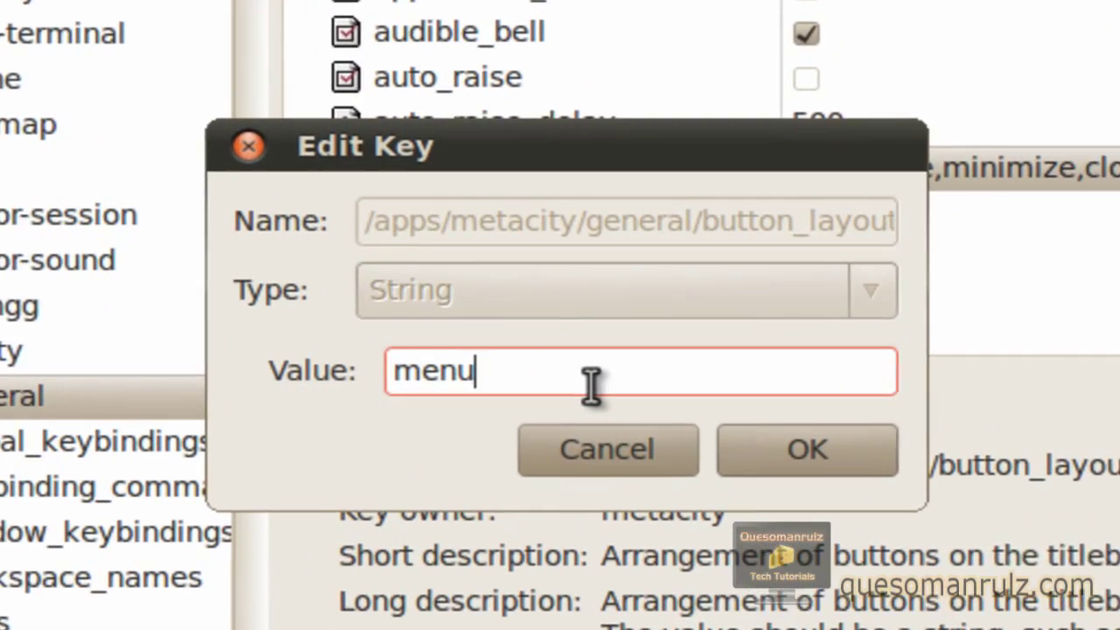
{"action": "type", "text": ":"}
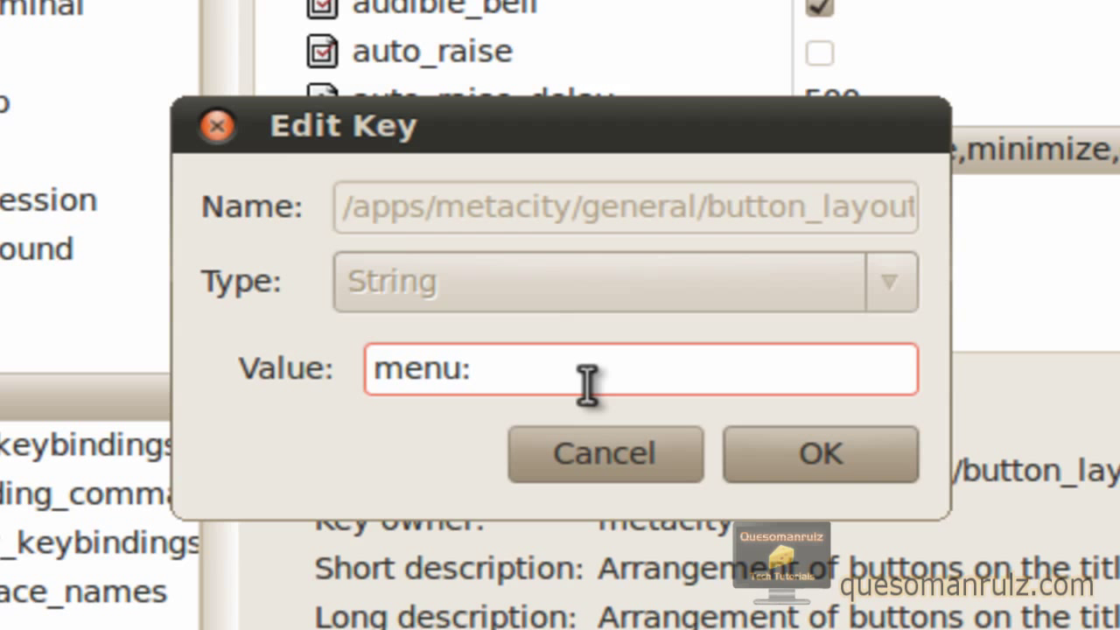
{"action": "type", "text": "minimize,"}
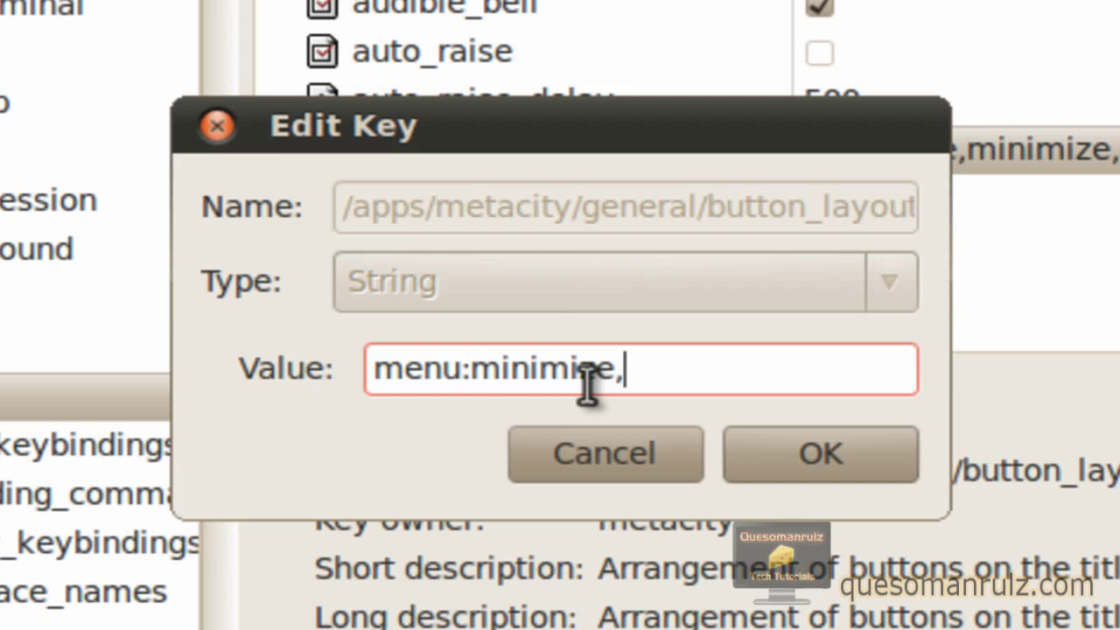
{"action": "type", "text": "maximize"}
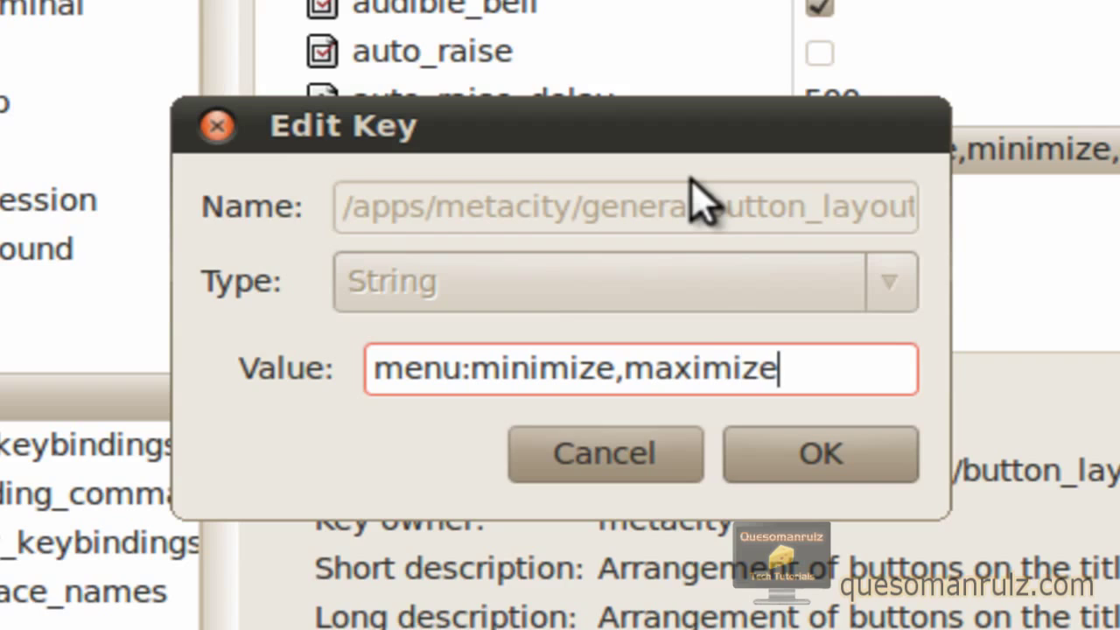
{"action": "type", "text": ",close"}
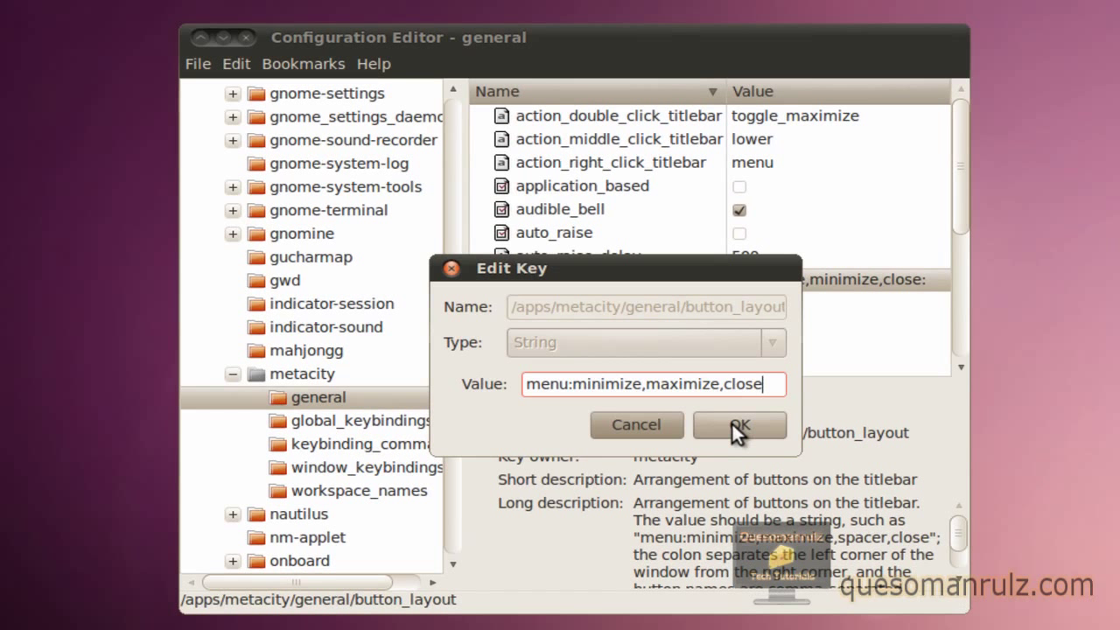
- Confirm the Edit Key dialog so button_layout reads menu:minimize,maximize,close
{"action": "left_click", "coordinate": [739, 425]}
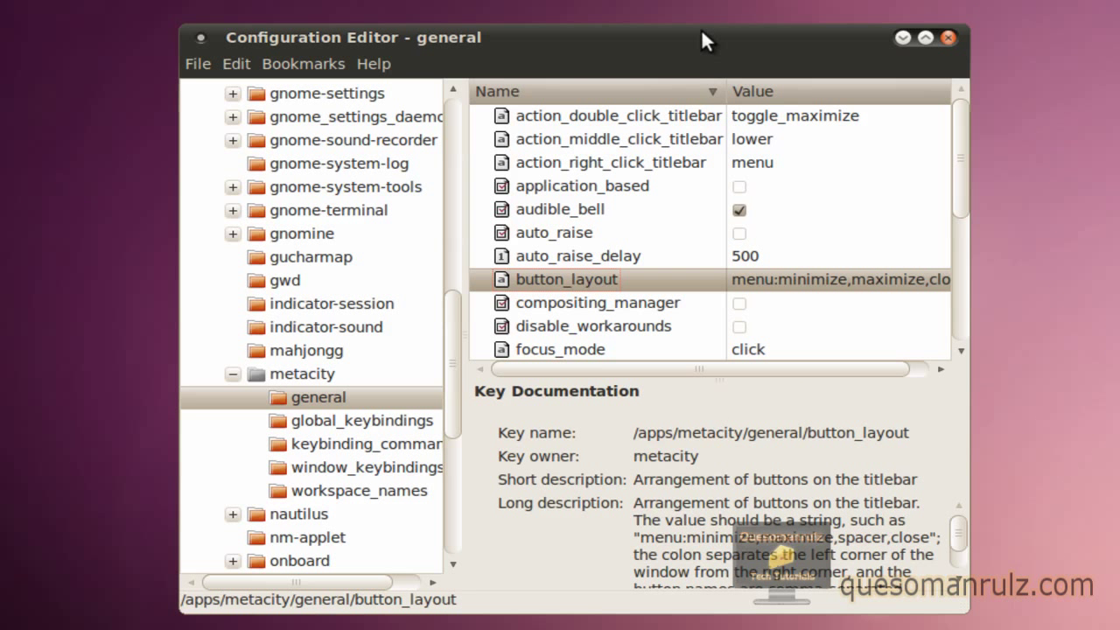
{"action": "mouse_move", "coordinate": [199, 51]}
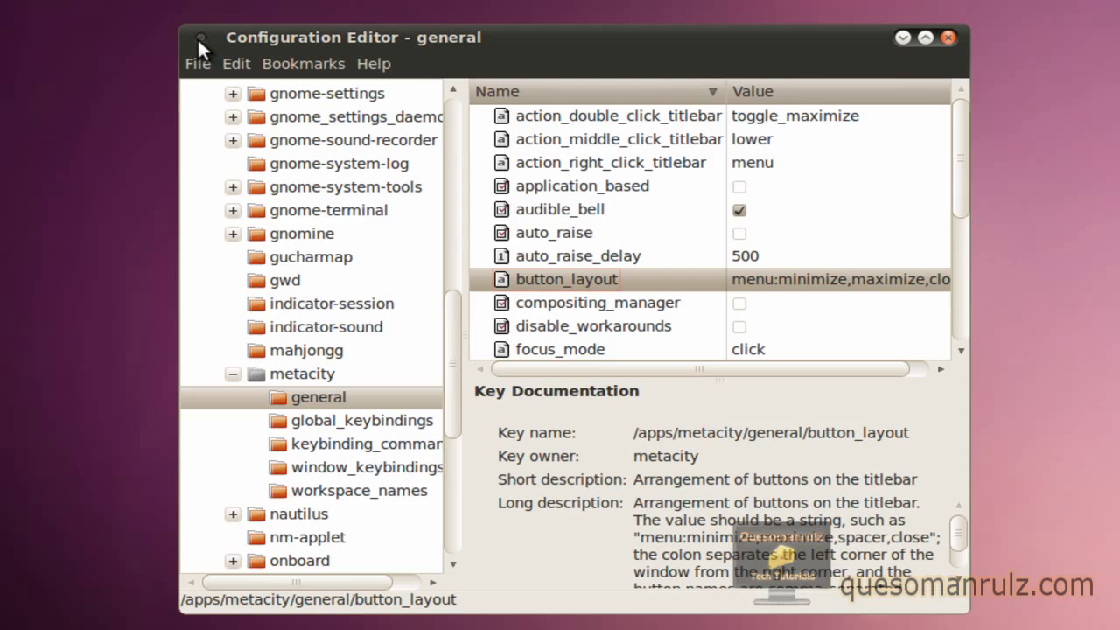
{"action": "mouse_move", "coordinate": [354, 42]}
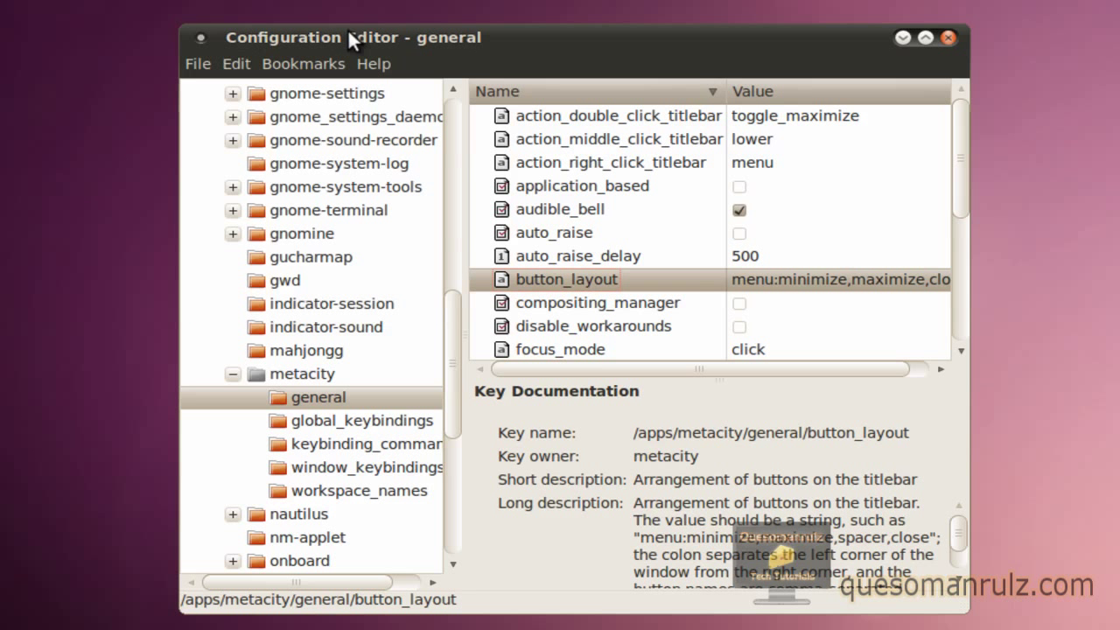
{"action": "left_click", "coordinate": [924, 39]}
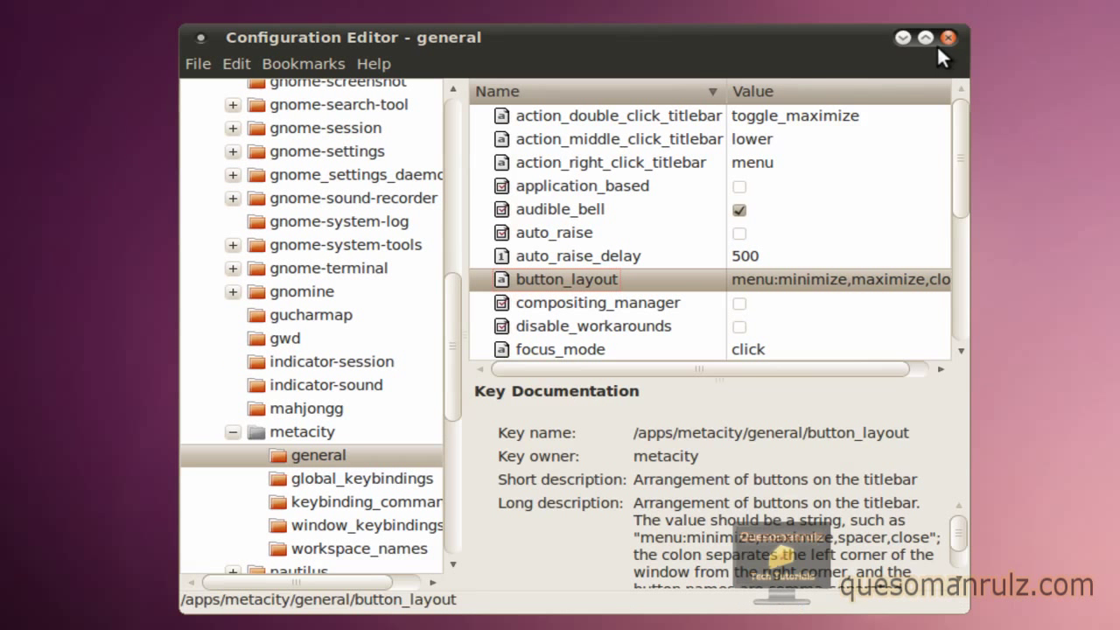
{"action": "mouse_move", "coordinate": [910, 77]}
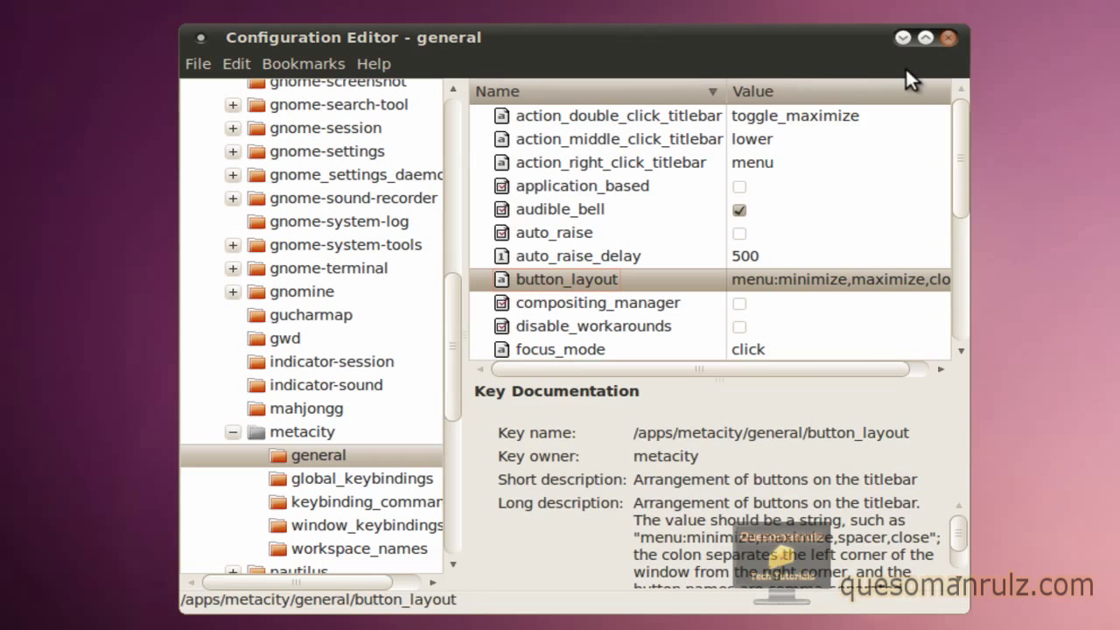
- Re-edit button_layout, making a first adjustment to the value and confirming it
{"action": "right_click", "coordinate": [567, 280]}
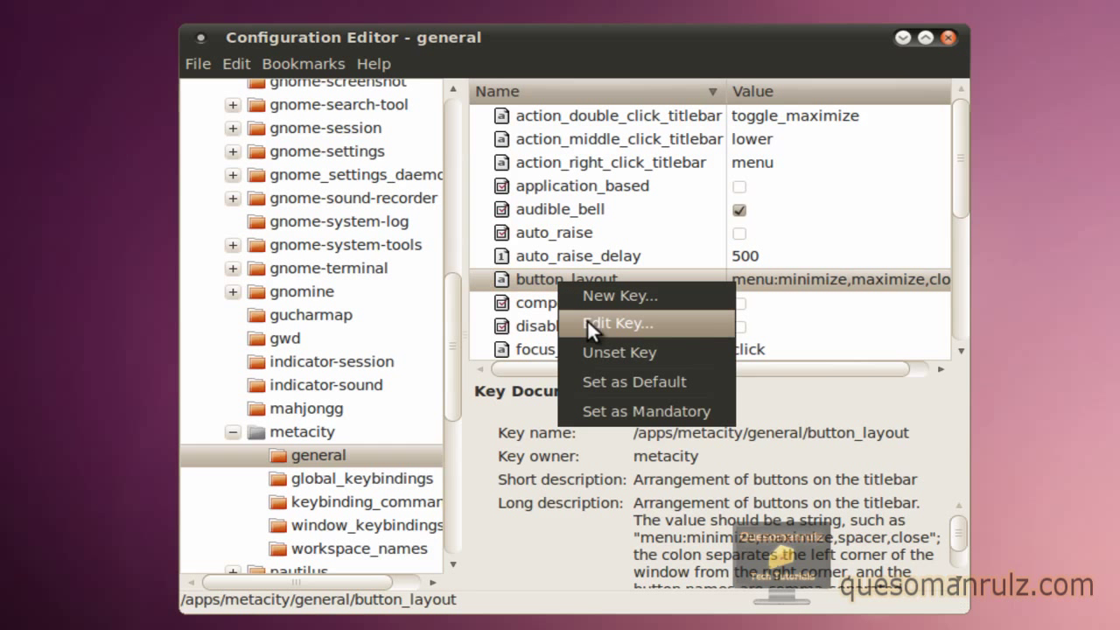
{"action": "left_click", "coordinate": [616, 322]}
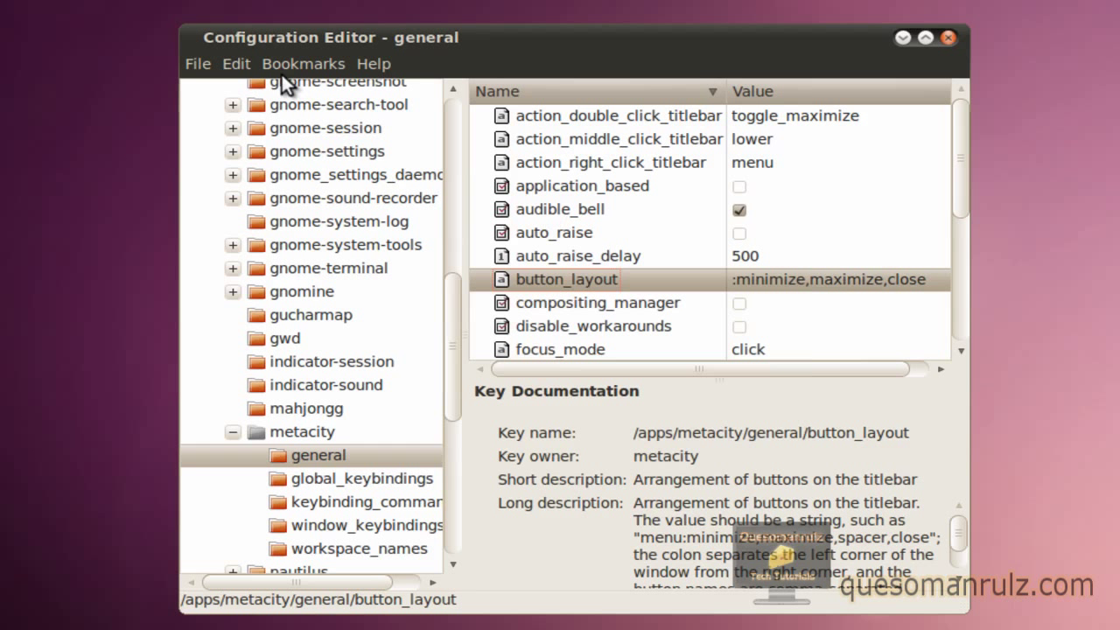
{"action": "mouse_move", "coordinate": [226, 126]}
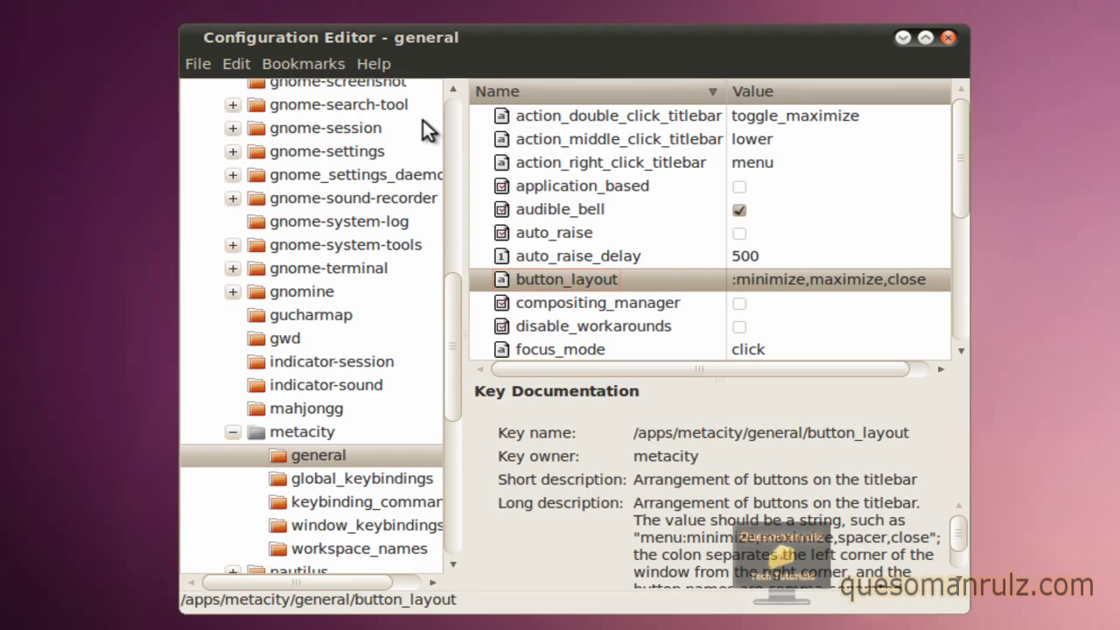
{"action": "mouse_move", "coordinate": [770, 296]}
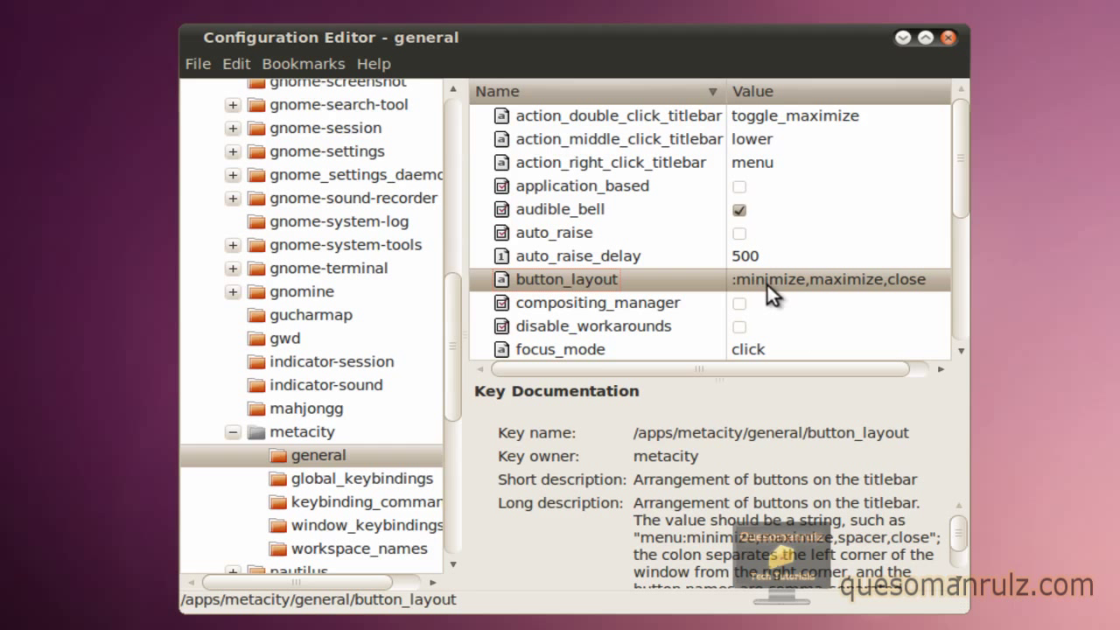
{"action": "double_click", "coordinate": [567, 280]}
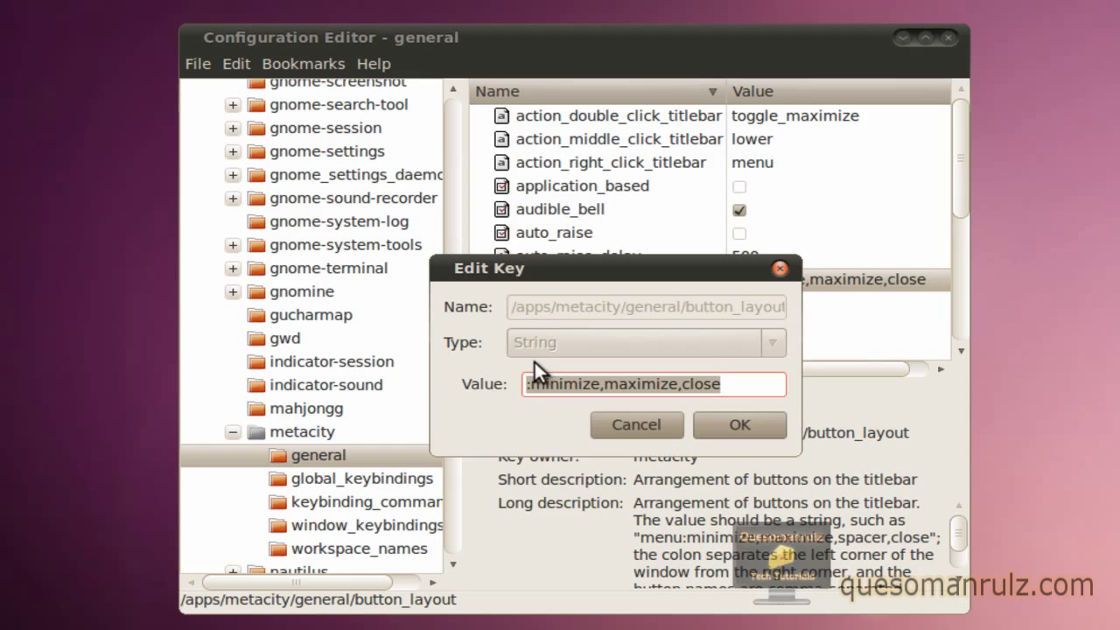
{"action": "left_click", "coordinate": [739, 425]}
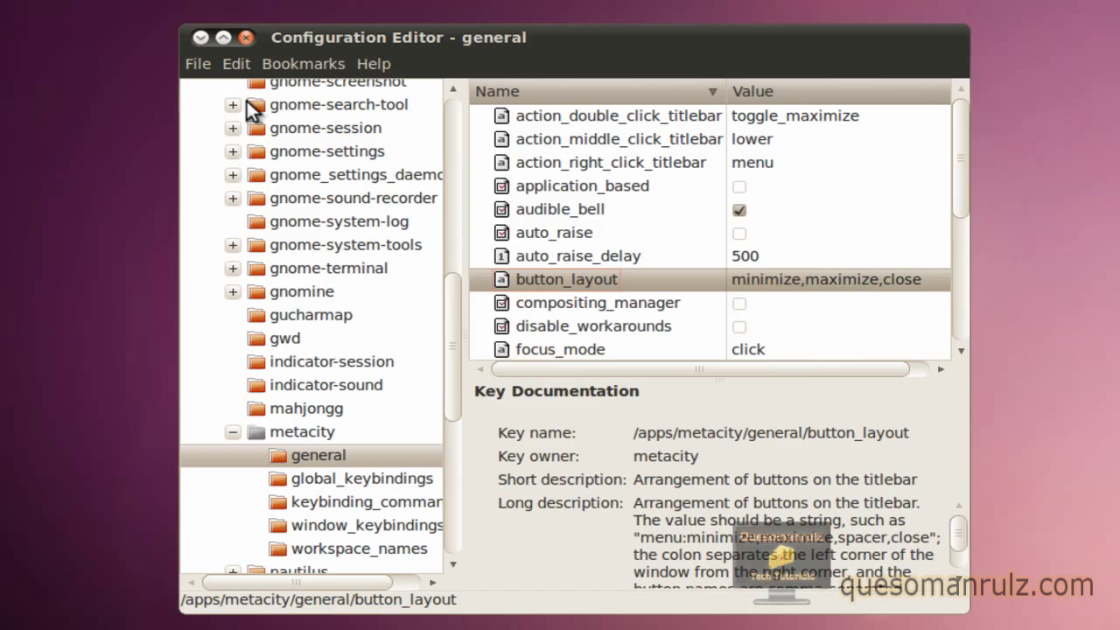
- Correct button_layout again so it reads :minimize,maximize,close without the menu entry
{"action": "right_click", "coordinate": [567, 278]}
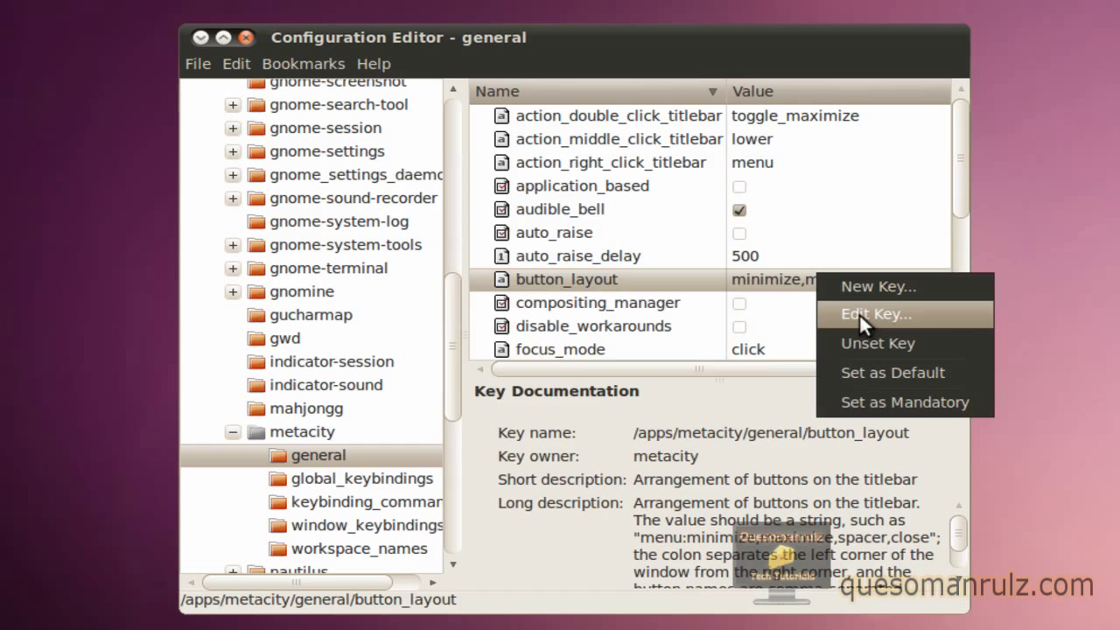
{"action": "left_click", "coordinate": [874, 315]}
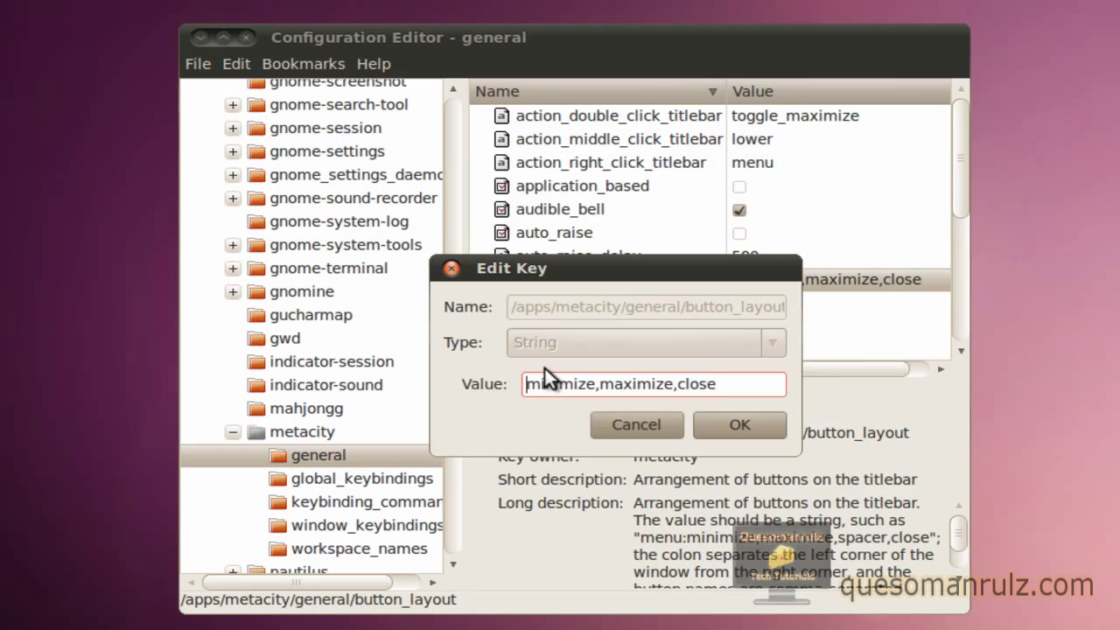
{"action": "left_click", "coordinate": [739, 425]}
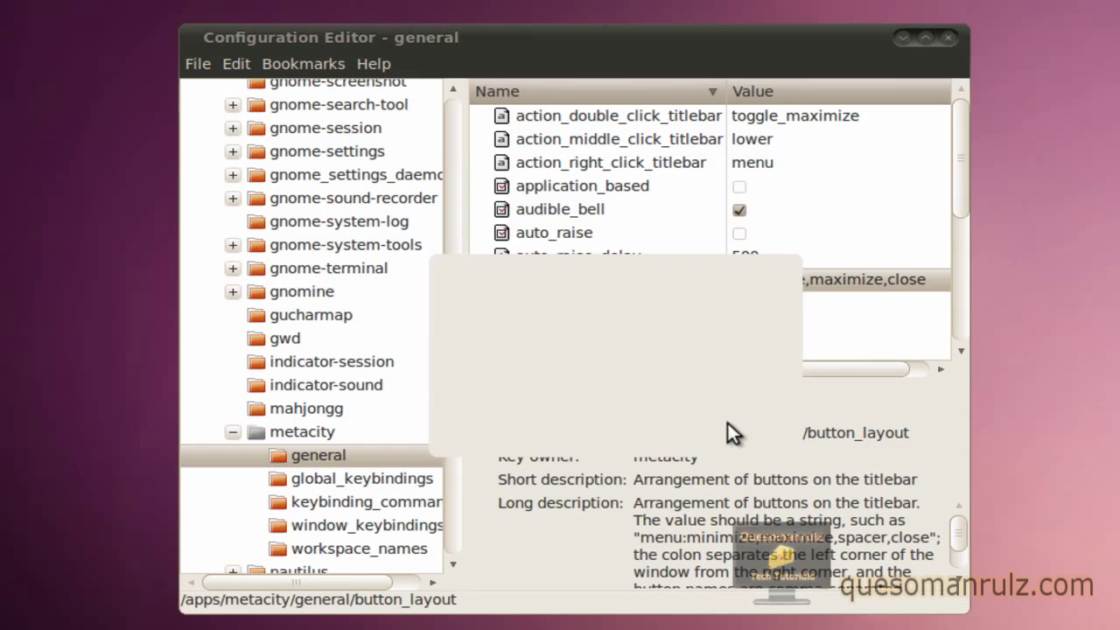
{"action": "left_click", "coordinate": [569, 278]}
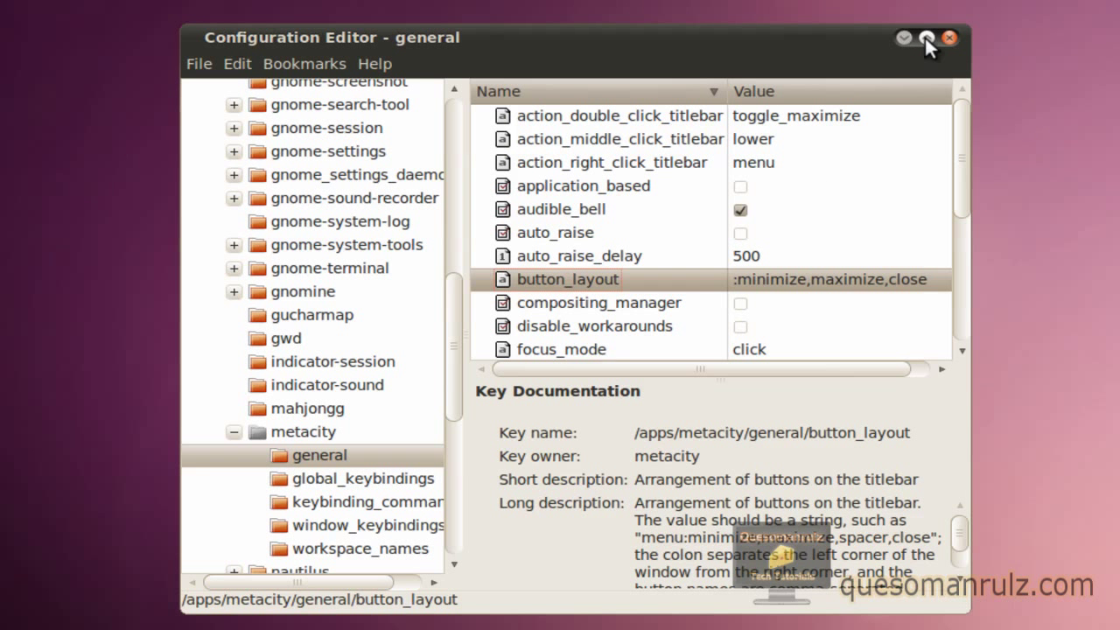
{"action": "mouse_move", "coordinate": [951, 41]}
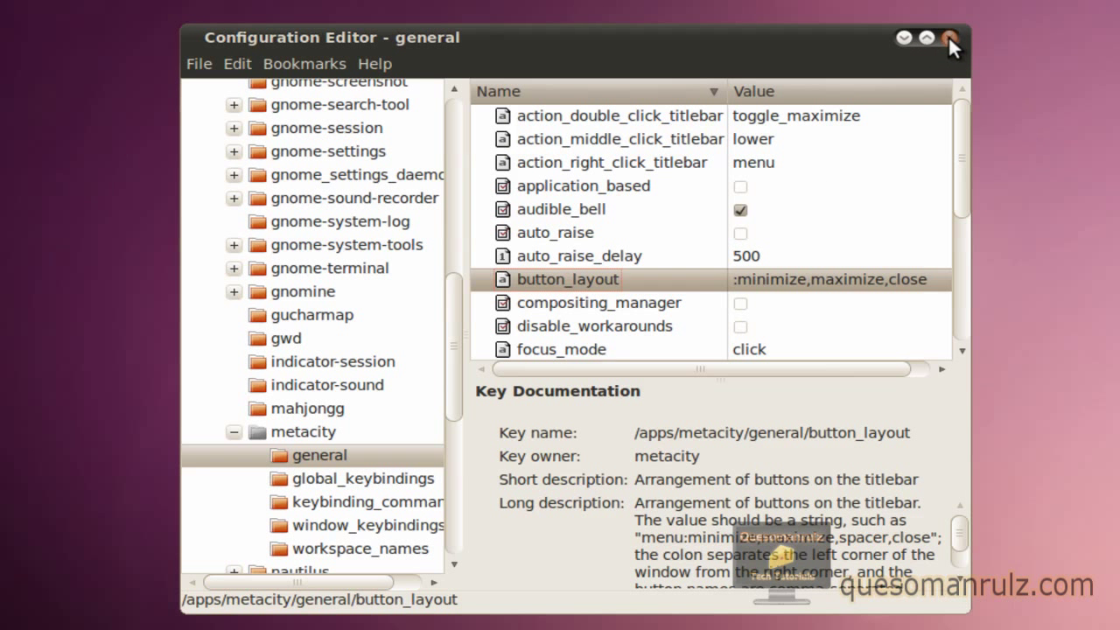
- Close the Configuration Editor window, returning to the Nautilus home folder
{"action": "left_click", "coordinate": [948, 38]}
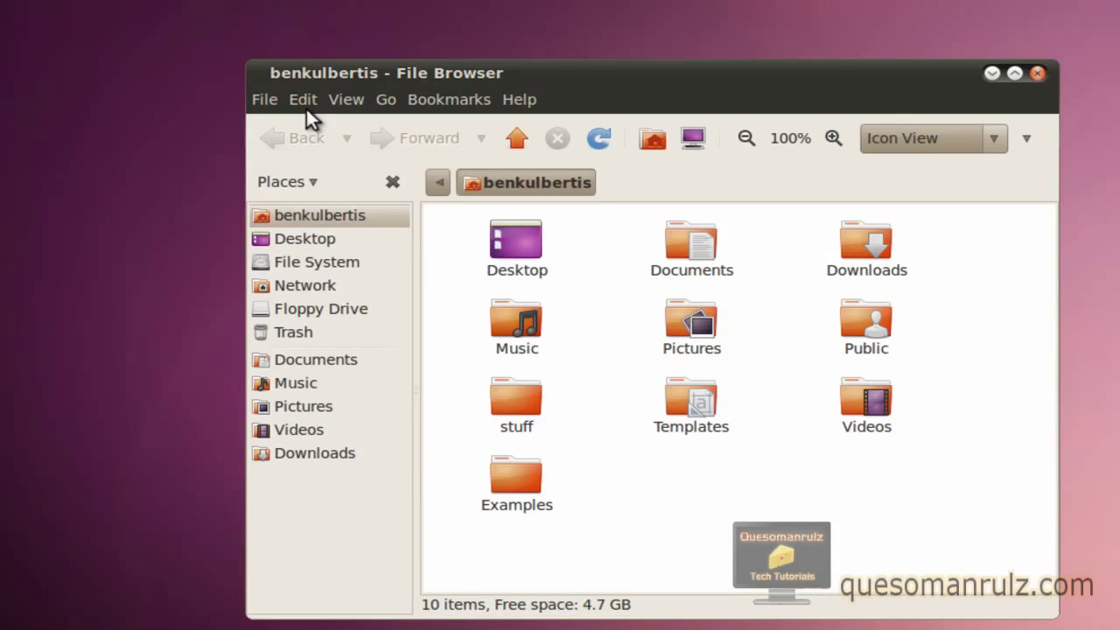